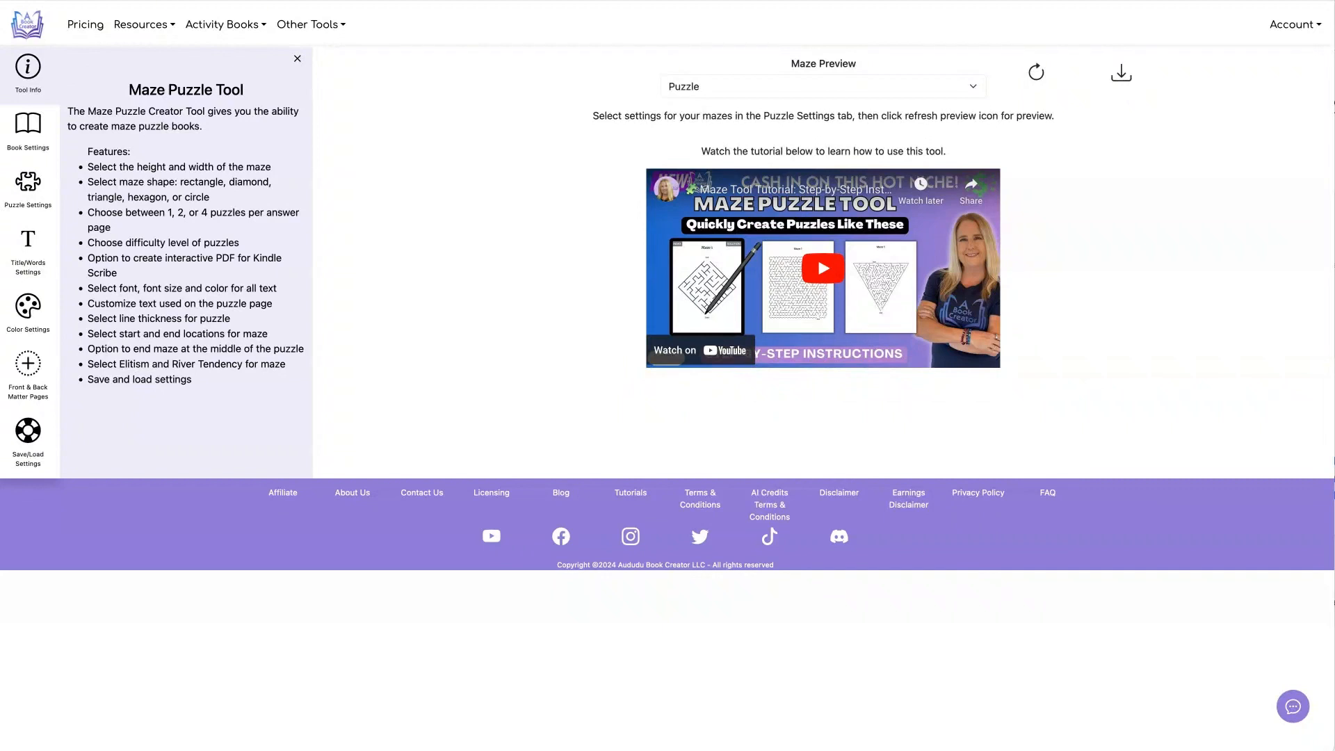
pyautogui.moveTo(133, 359)
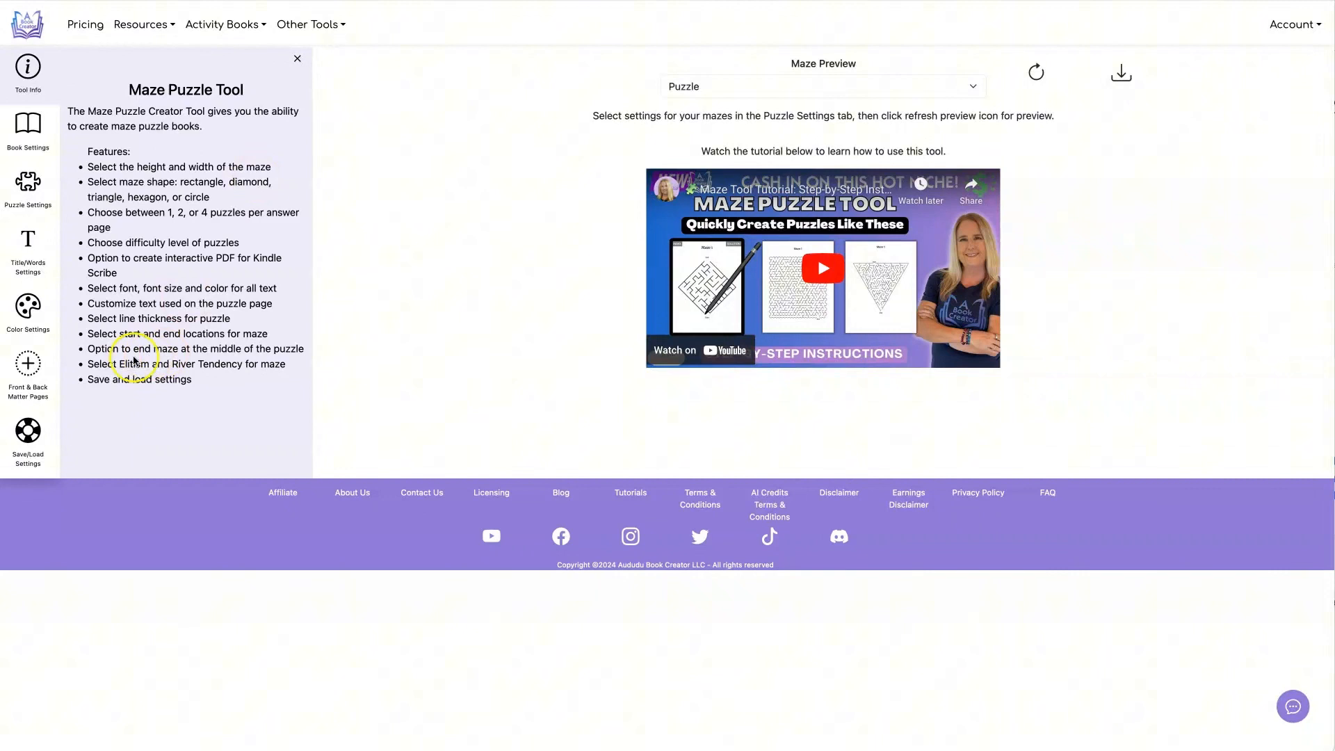
# Load the Kindle Default preset and refresh the Maze 1 preview with INDEX and SOLUTION links.
pyautogui.click(28, 435)
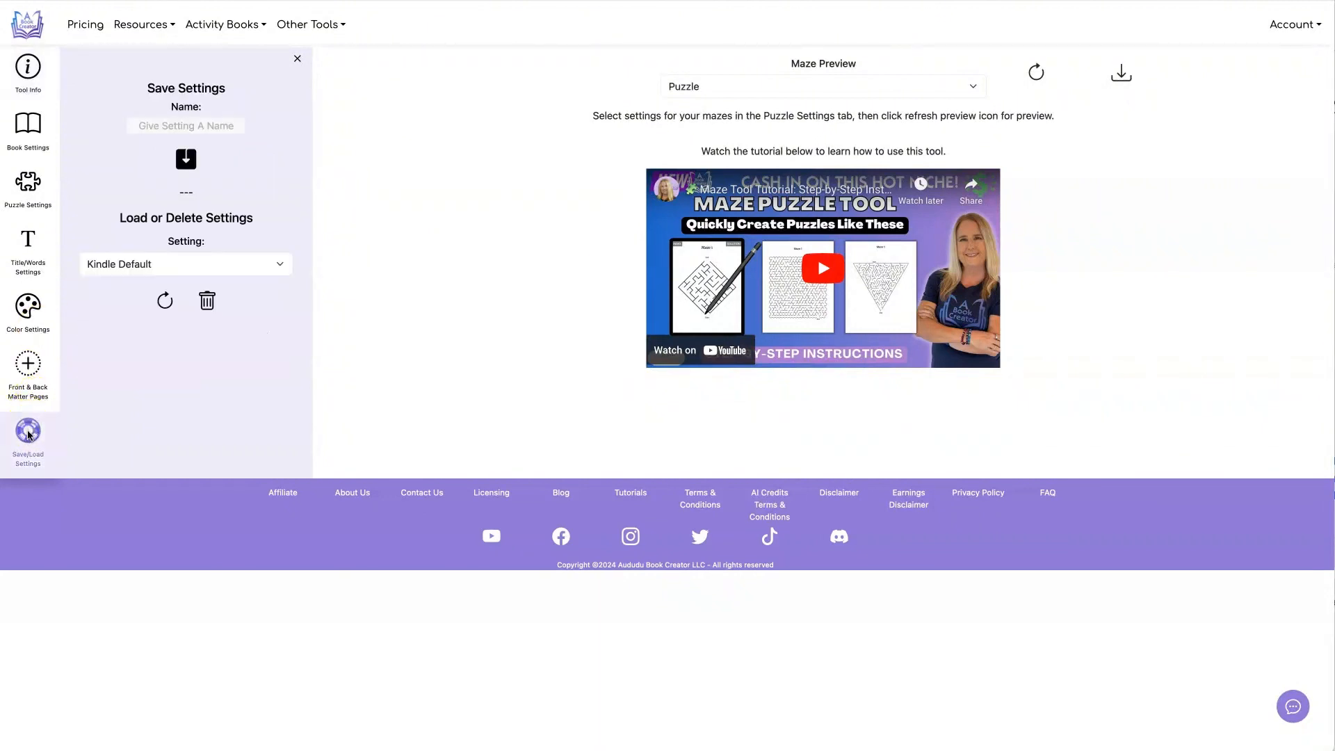
pyautogui.moveTo(164, 300)
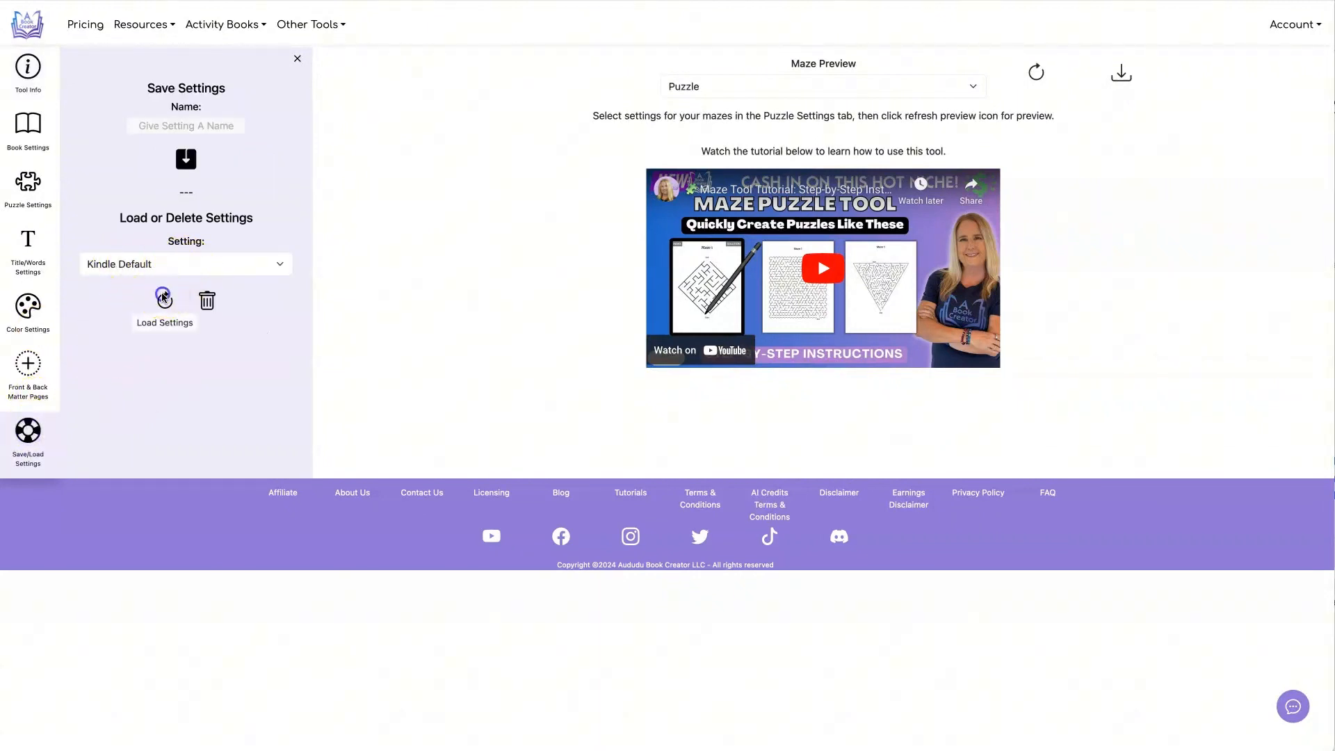
pyautogui.click(164, 301)
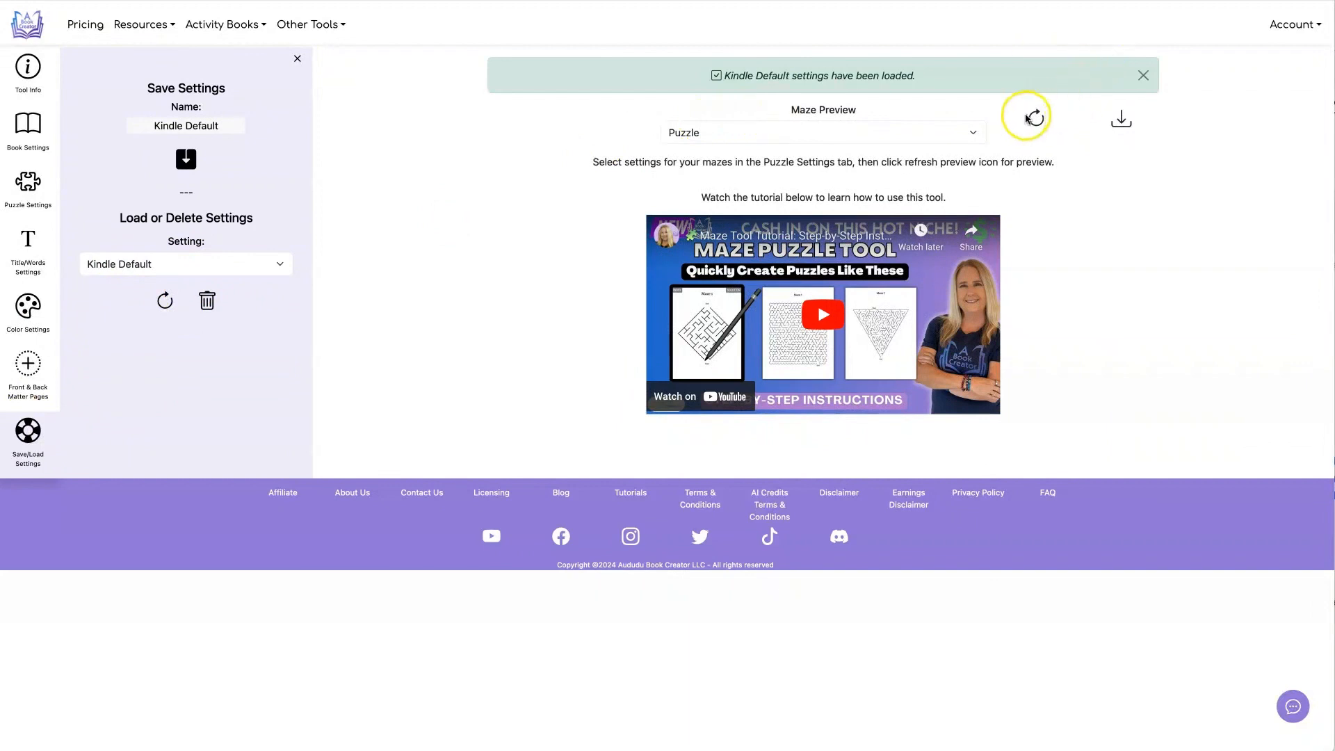
pyautogui.click(1035, 117)
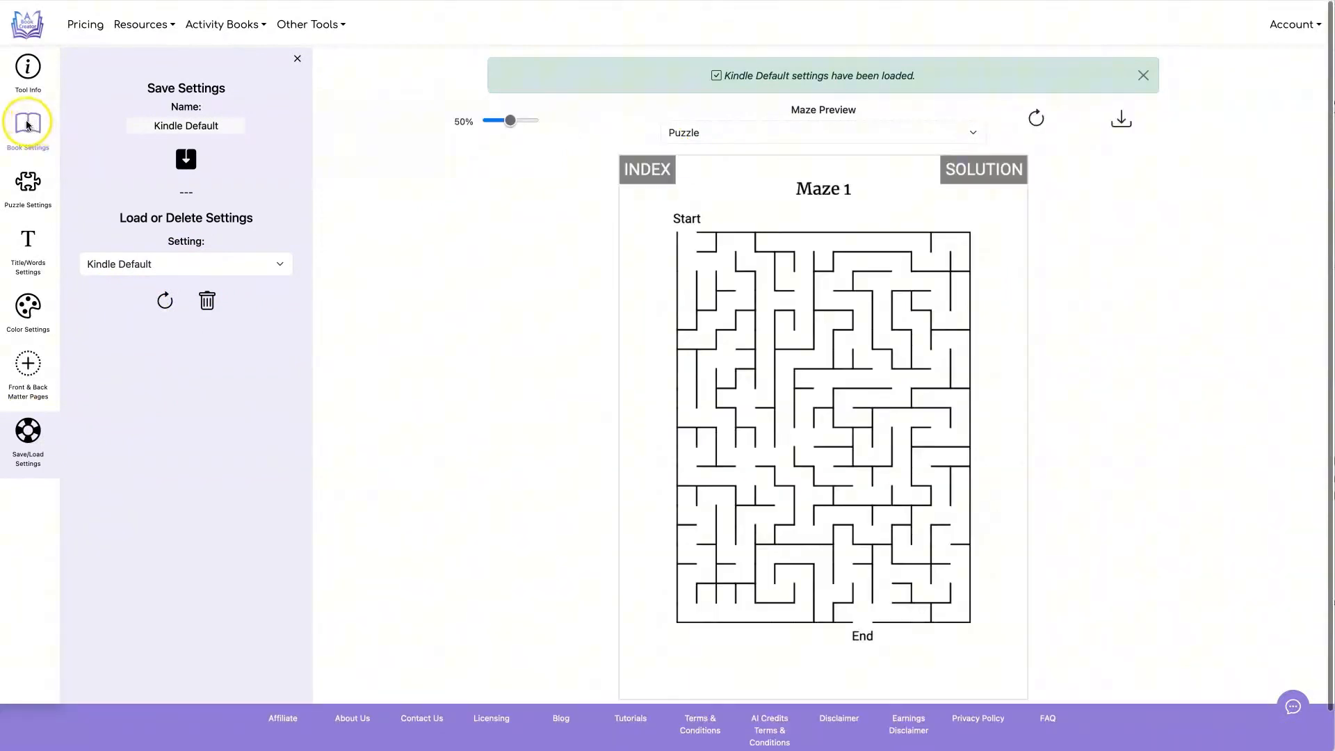
# Show the Kindle Scribe nav link settings and cycle the preview through Answer to the Index page.
pyautogui.click(28, 124)
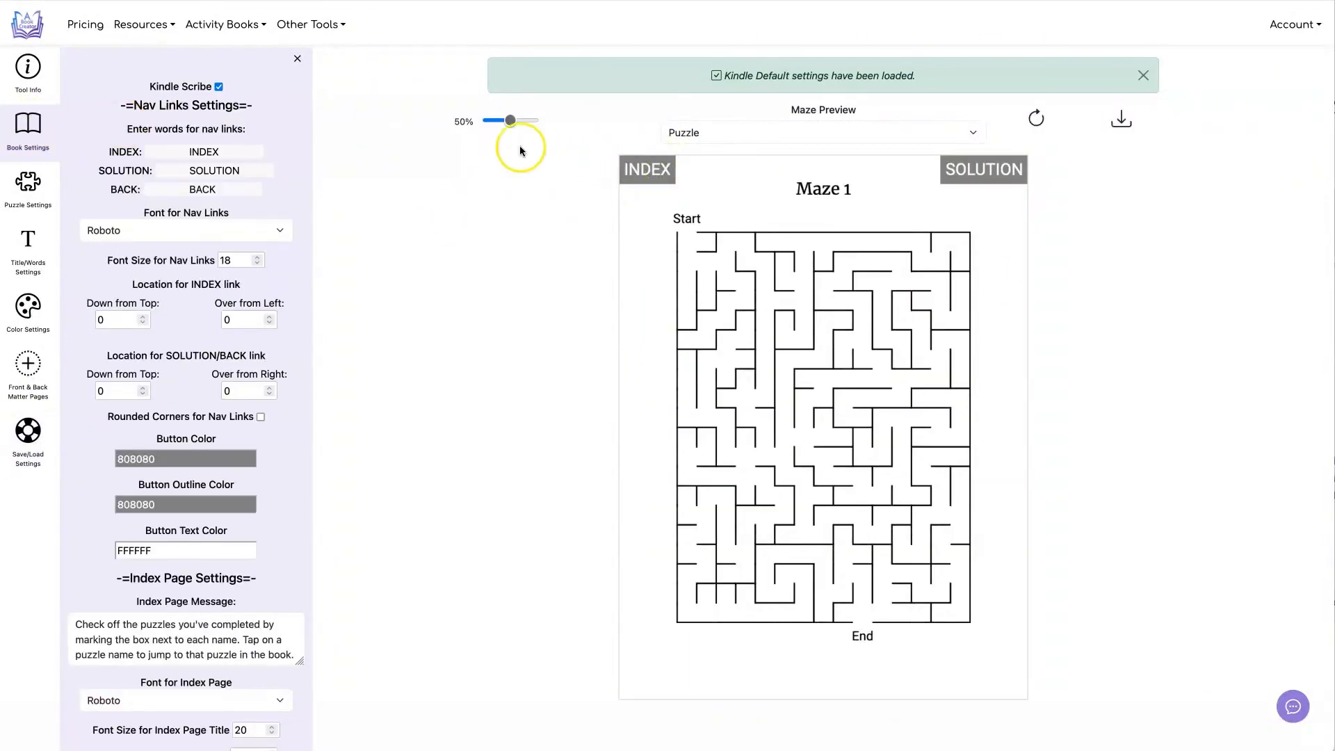
pyautogui.moveTo(694, 185)
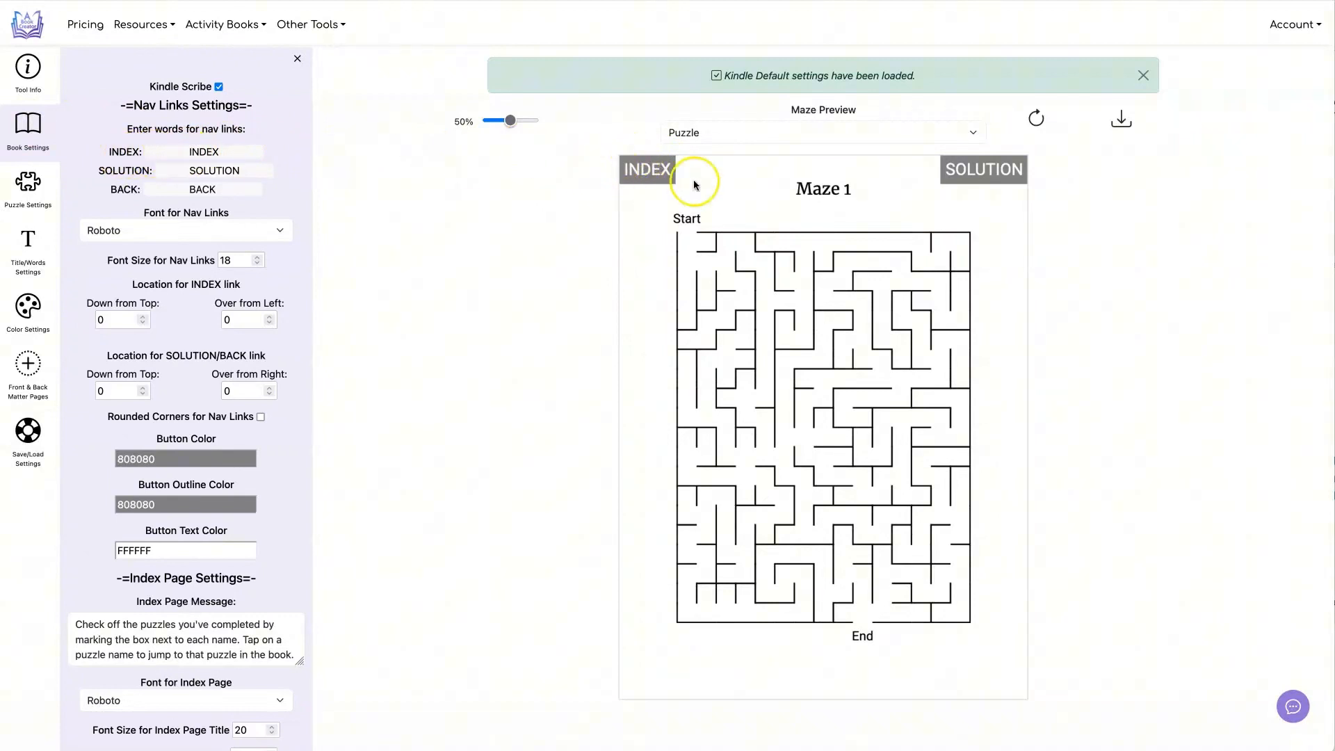
pyautogui.moveTo(1045, 170)
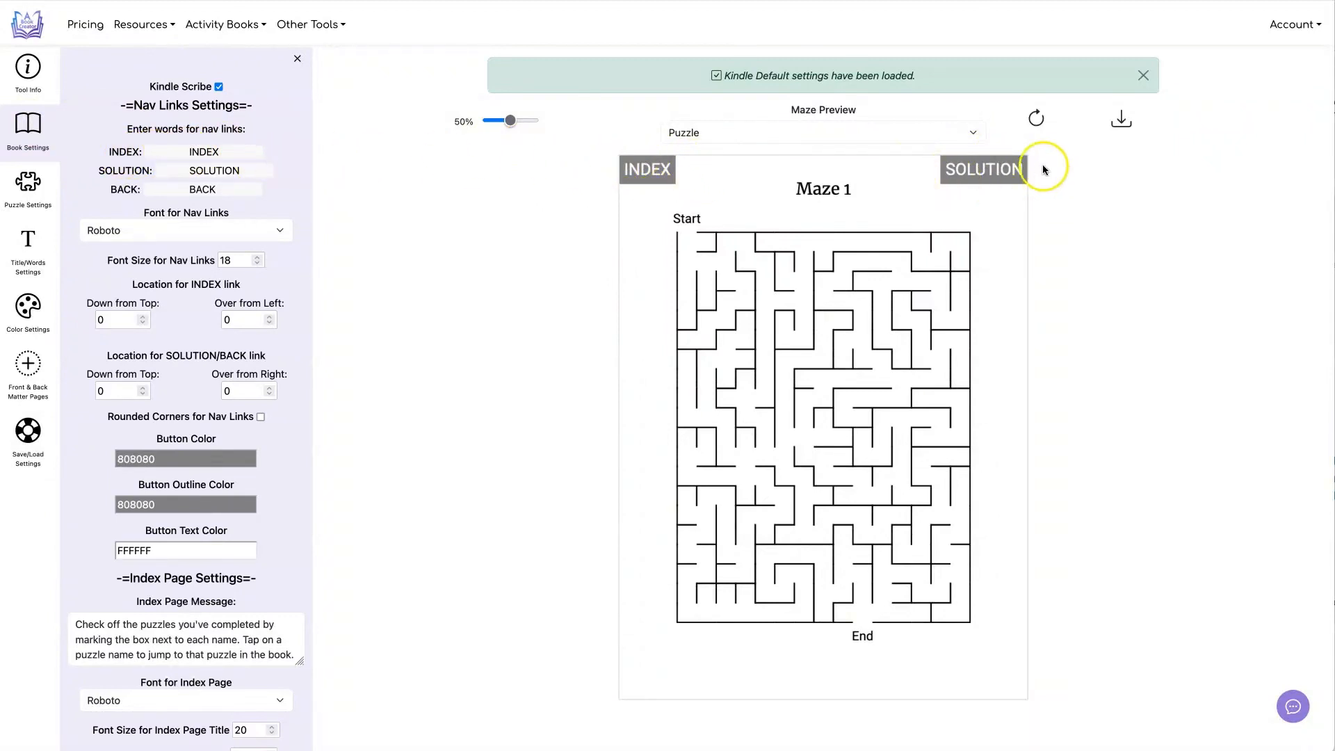
pyautogui.click(821, 132)
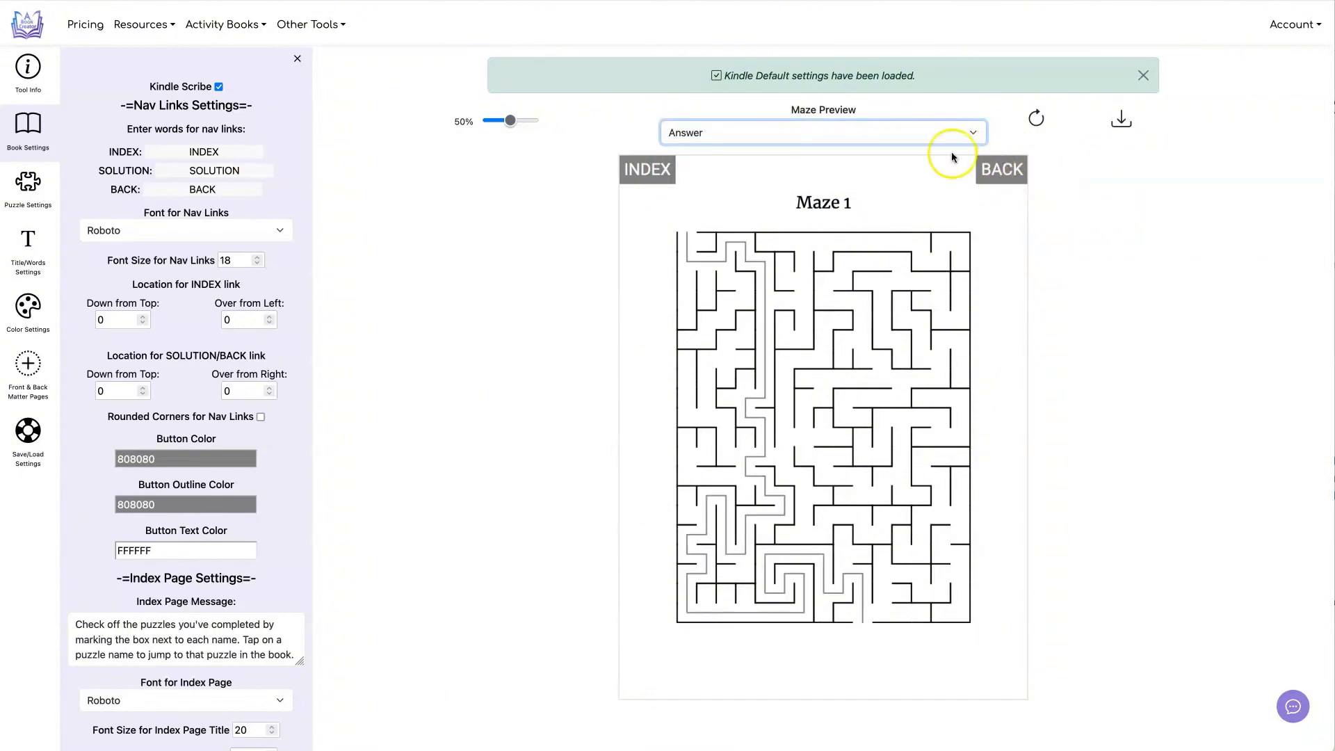
pyautogui.click(822, 132)
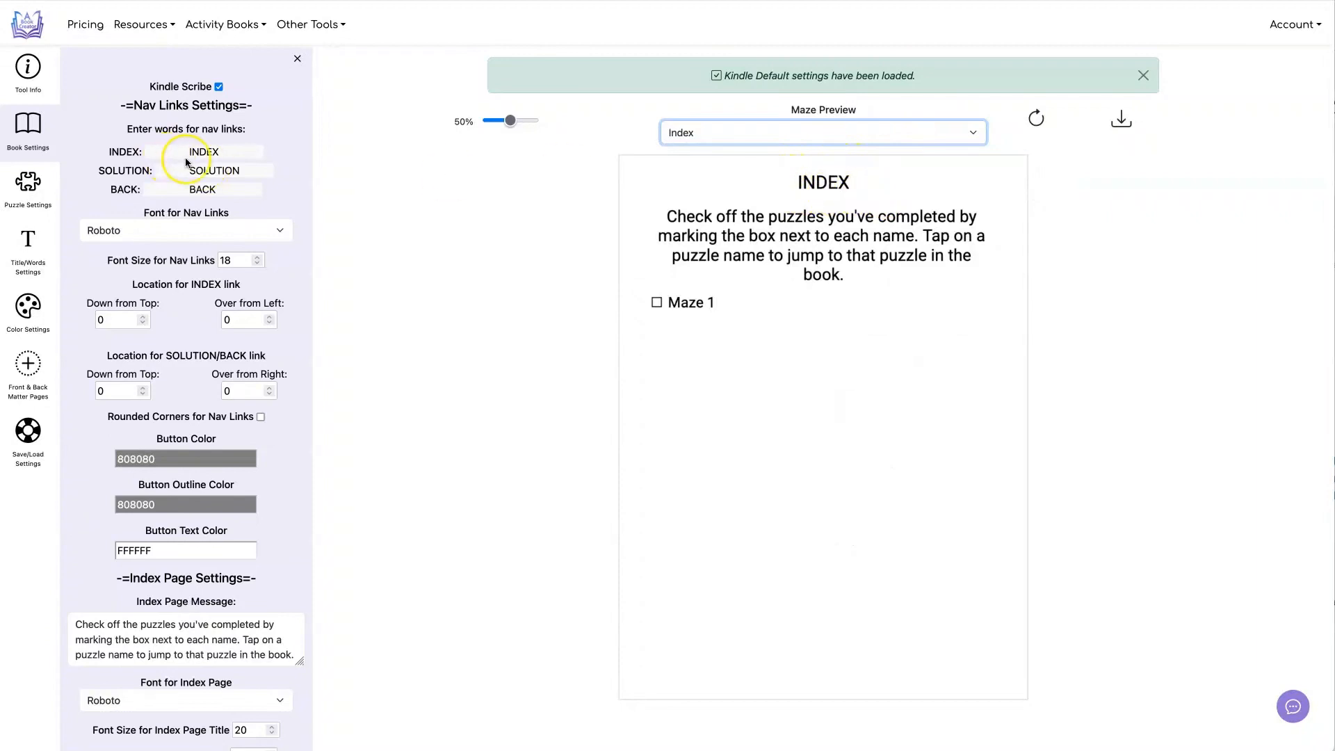
pyautogui.moveTo(843, 166)
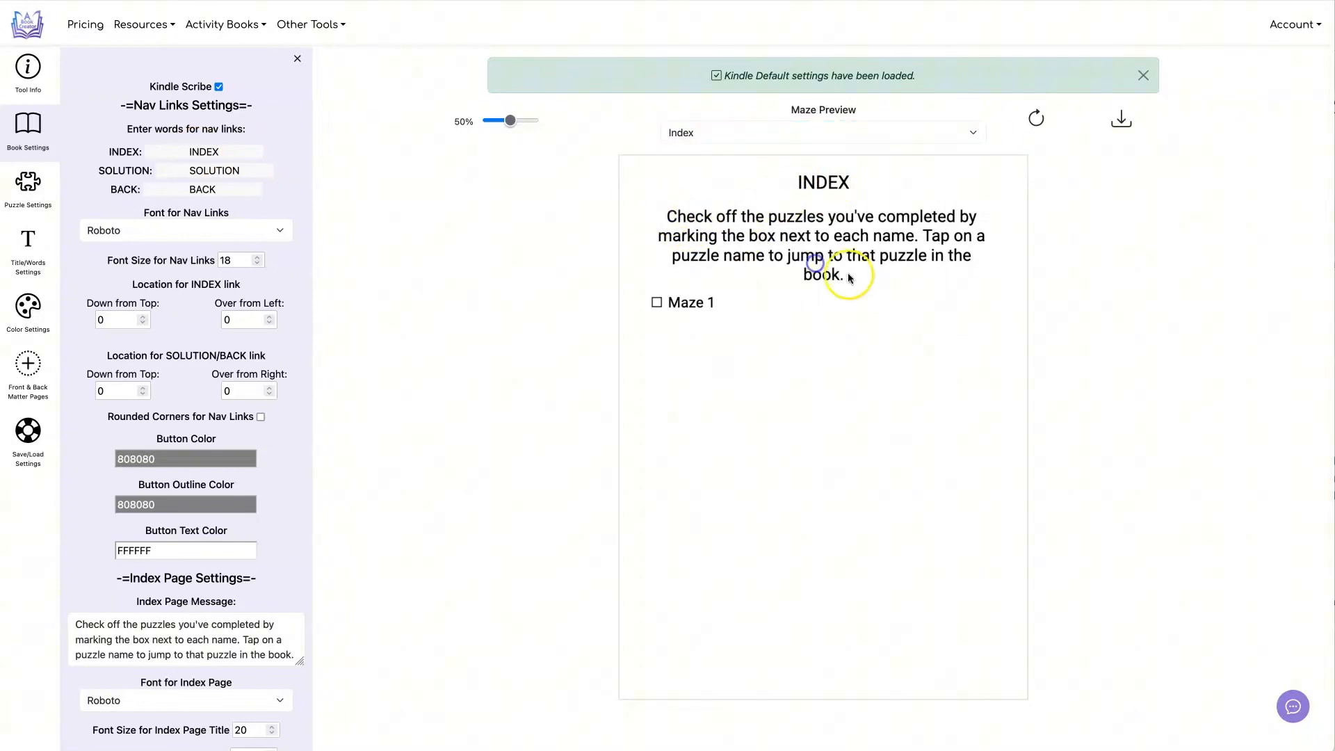
# Review the Index Page Message text and the columns option in Book Settings.
pyautogui.scroll(-3)
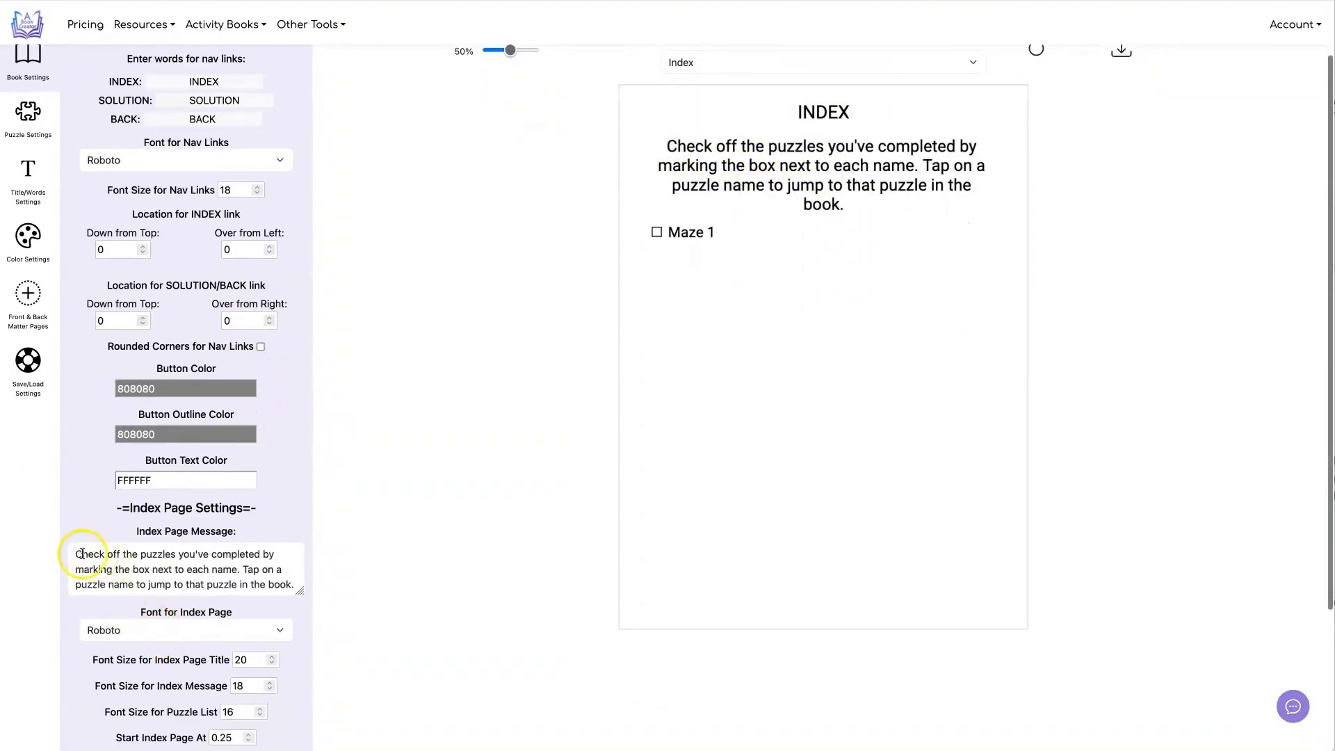
pyautogui.tripleClick(185, 569)
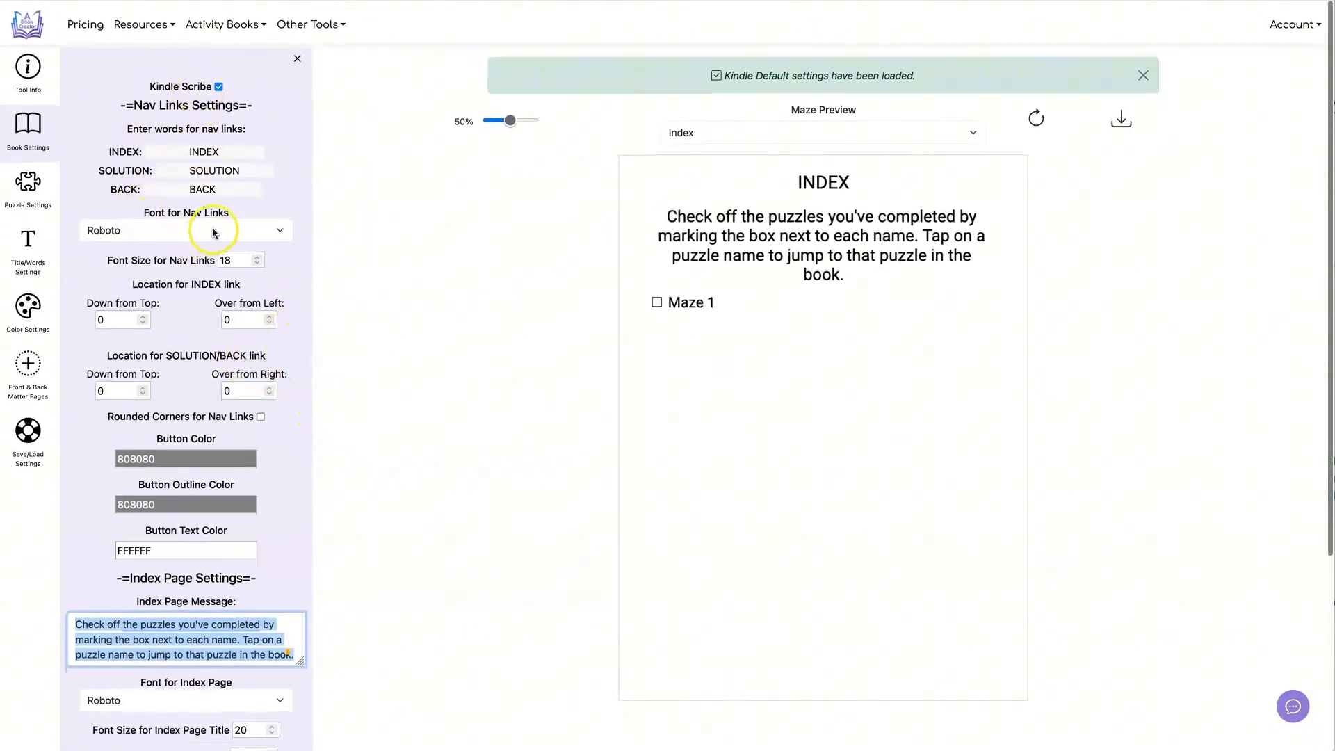
pyautogui.moveTo(260, 260)
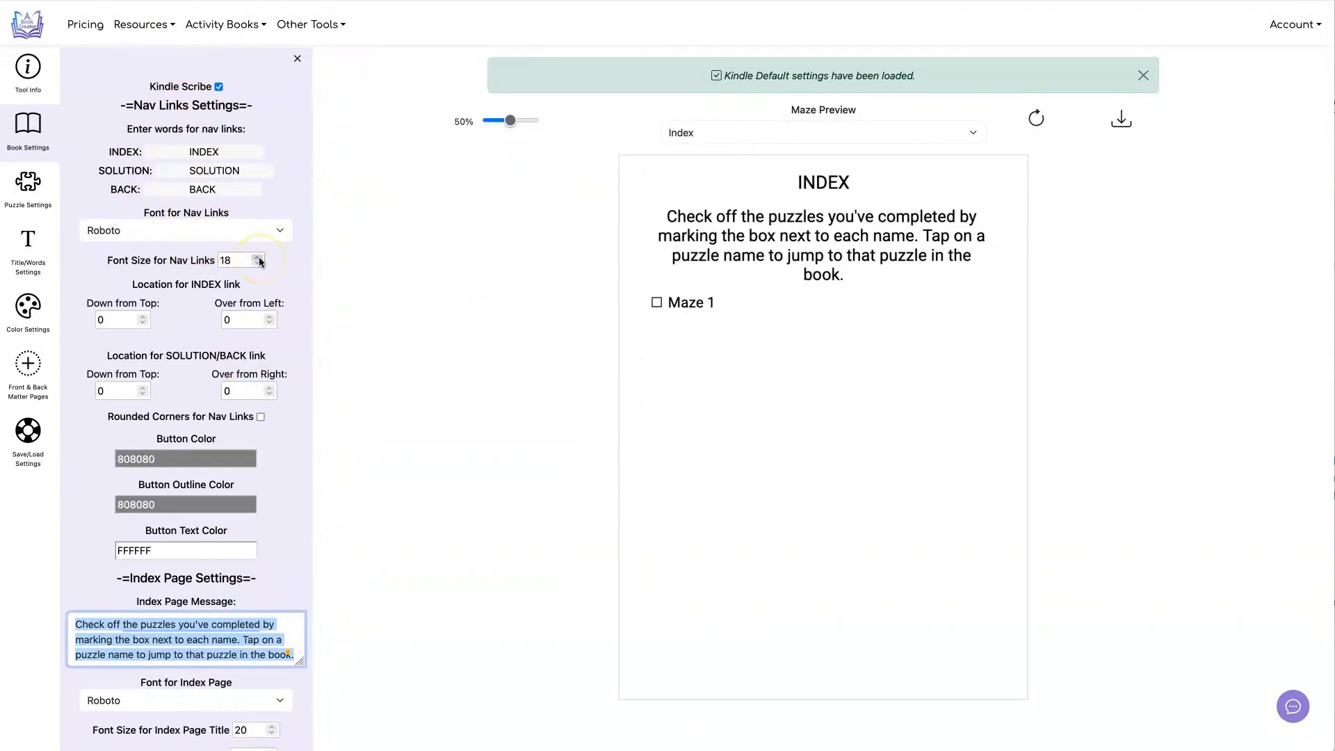
pyautogui.scroll(-3)
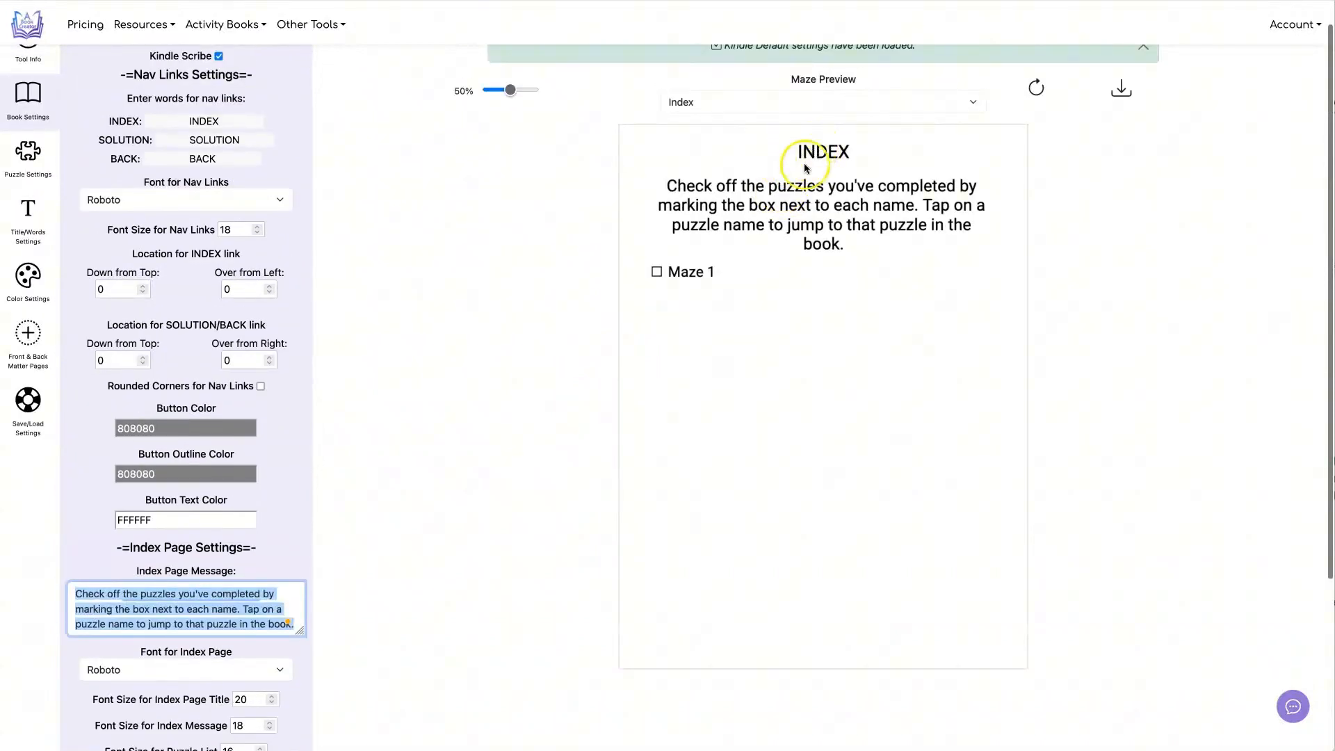
pyautogui.moveTo(672, 274)
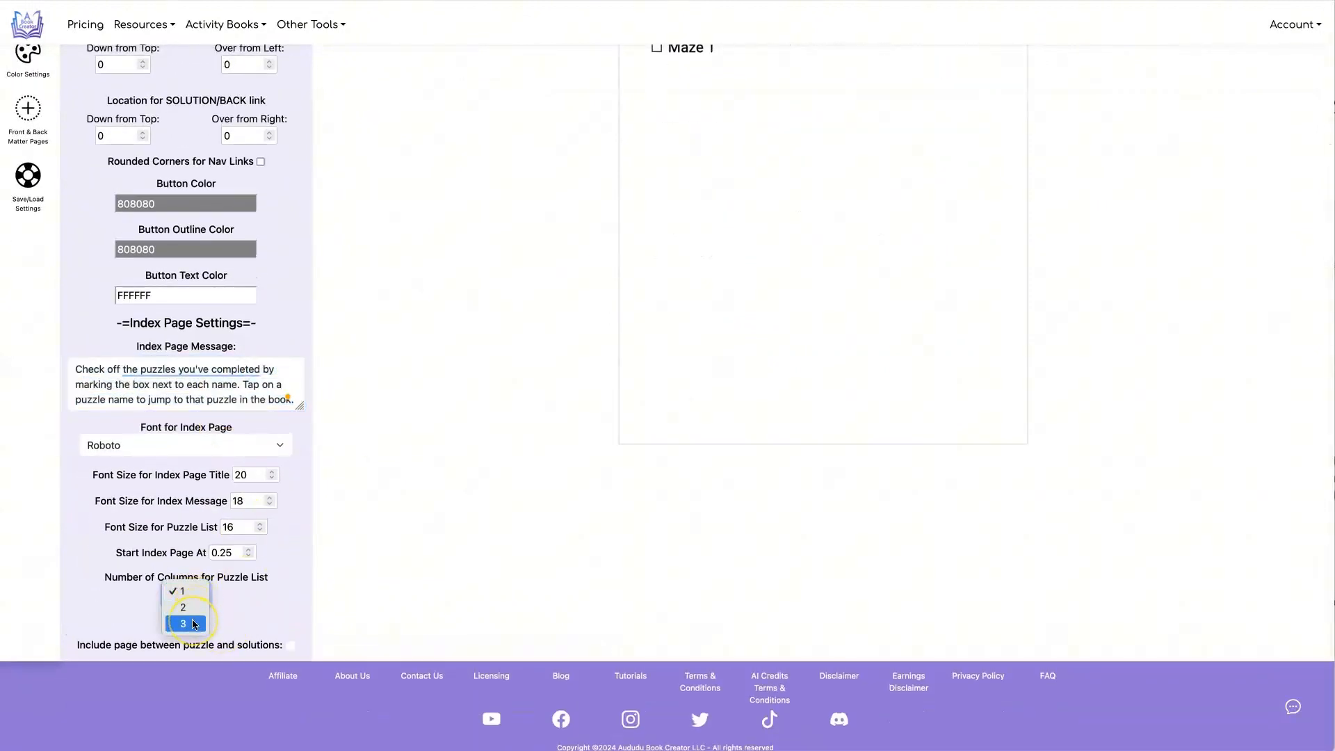
pyautogui.click(179, 590)
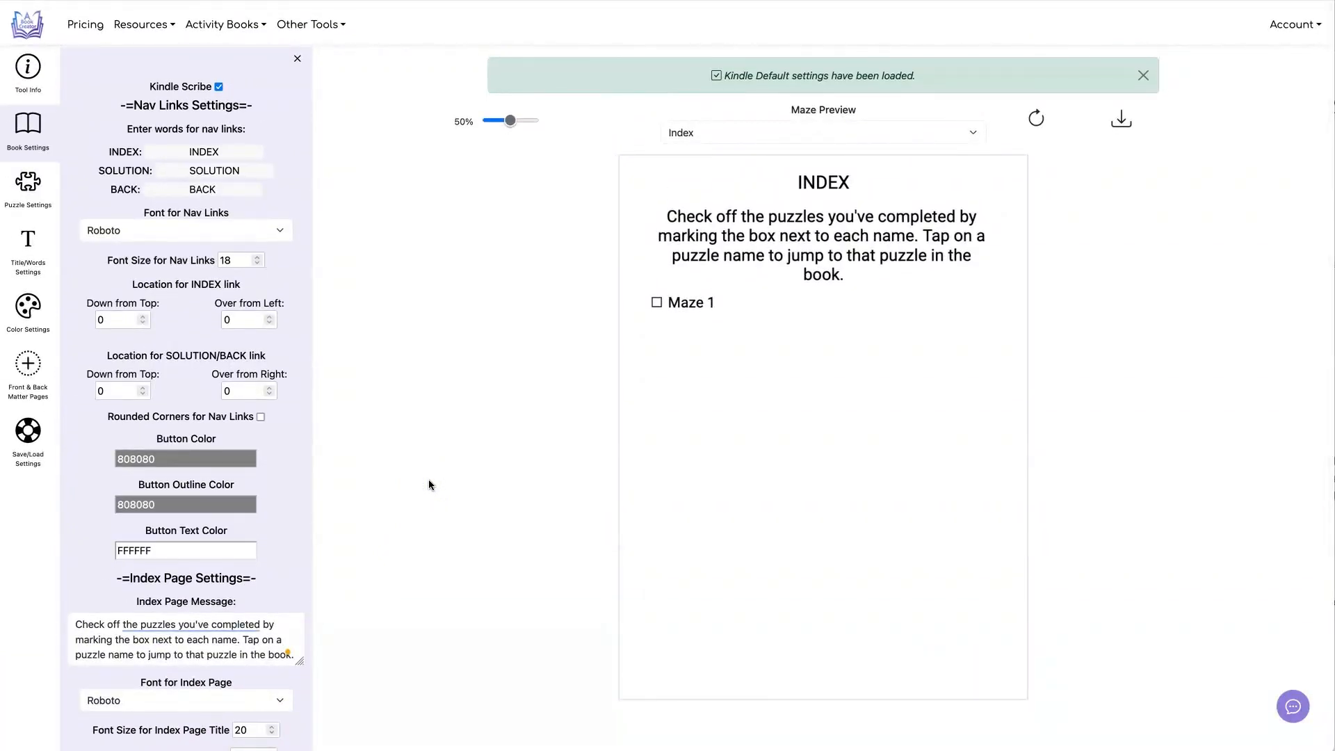
pyautogui.moveTo(786, 128)
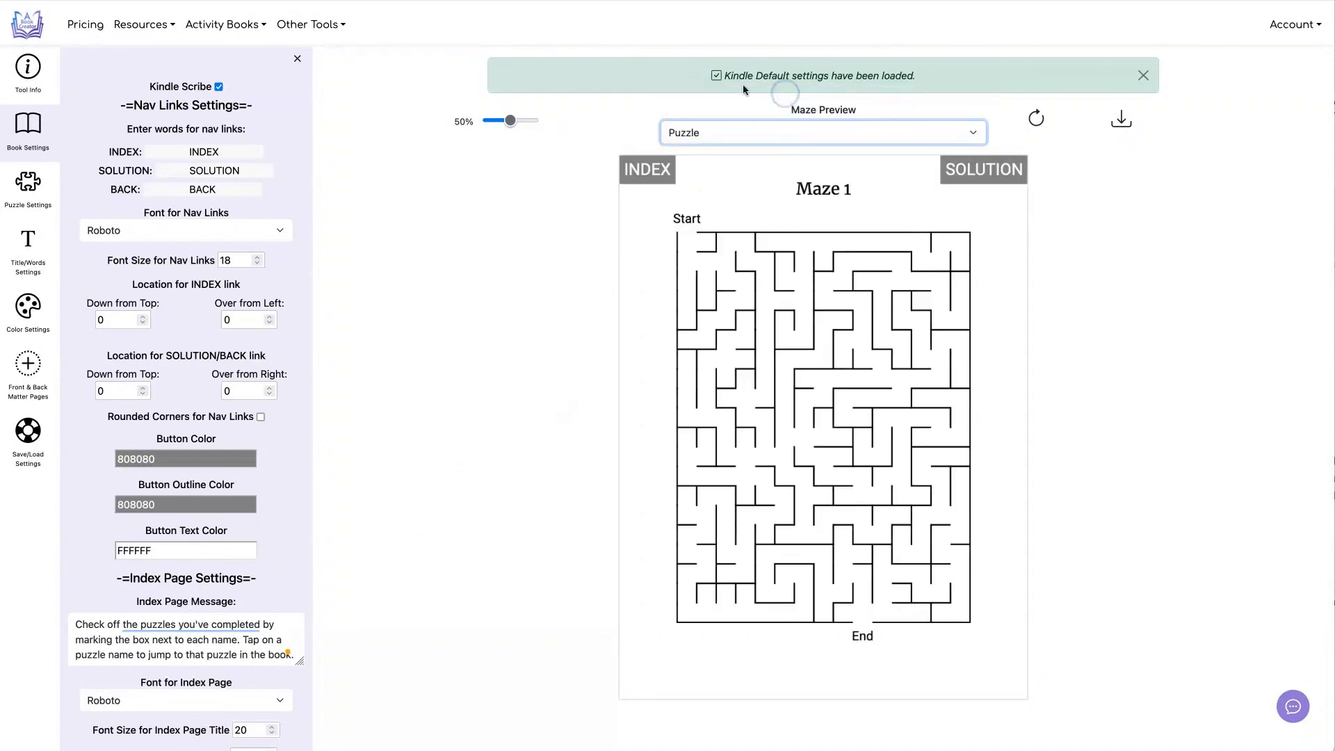
# Load the Kindle Bottom preset so INDEX and SOLUTION links sit below Maze 1.
pyautogui.click(28, 438)
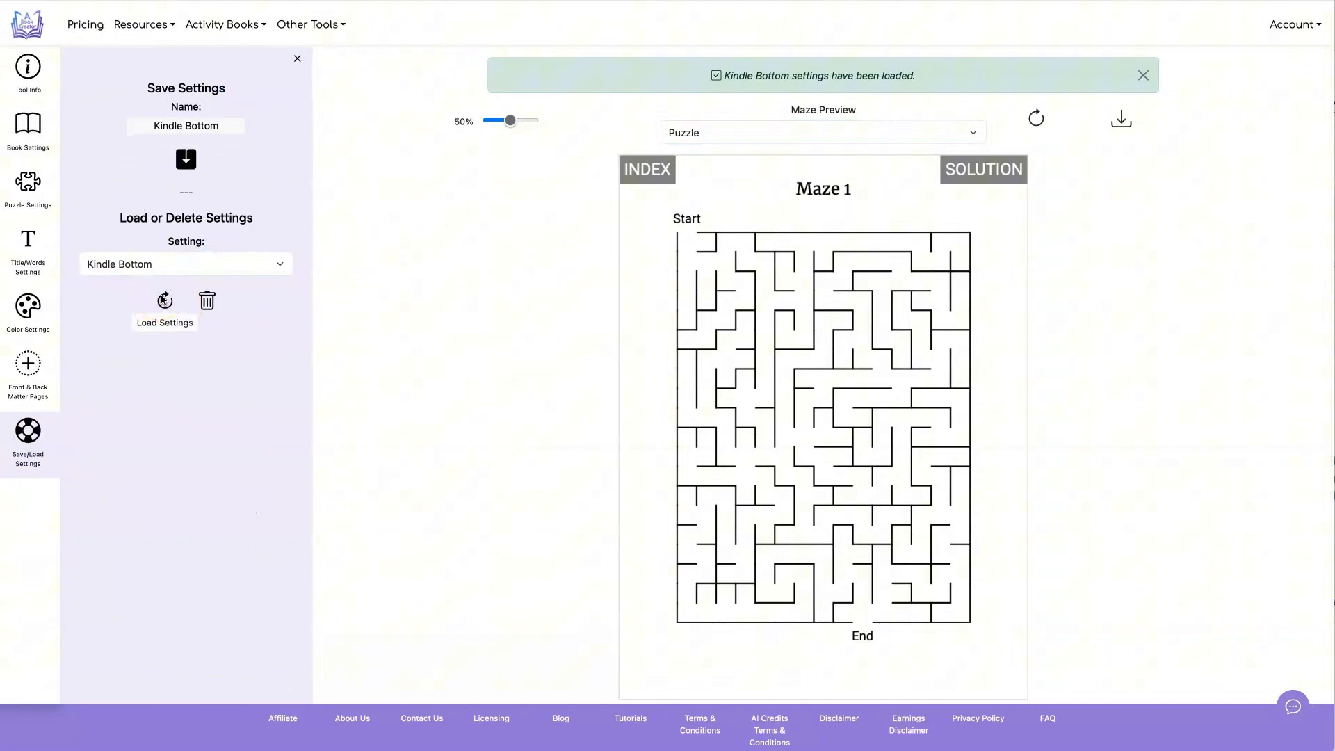
pyautogui.click(164, 306)
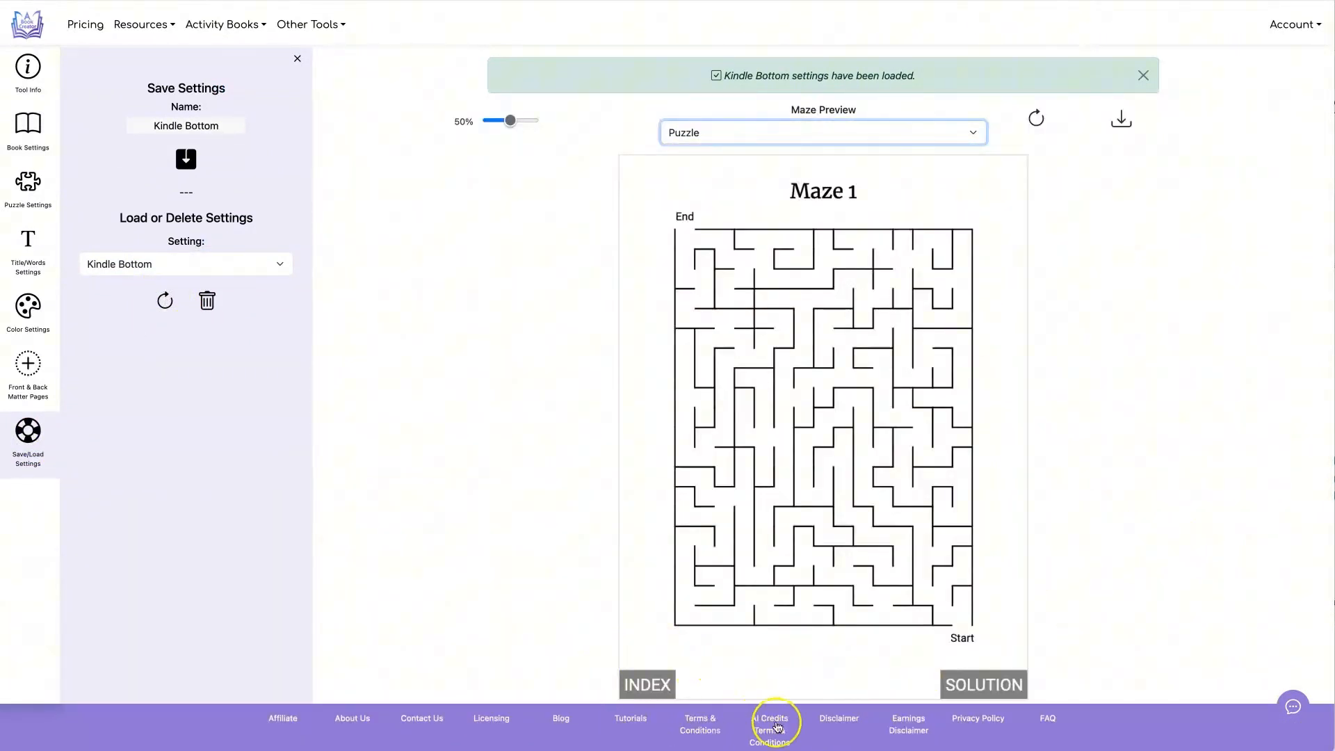
pyautogui.moveTo(402, 538)
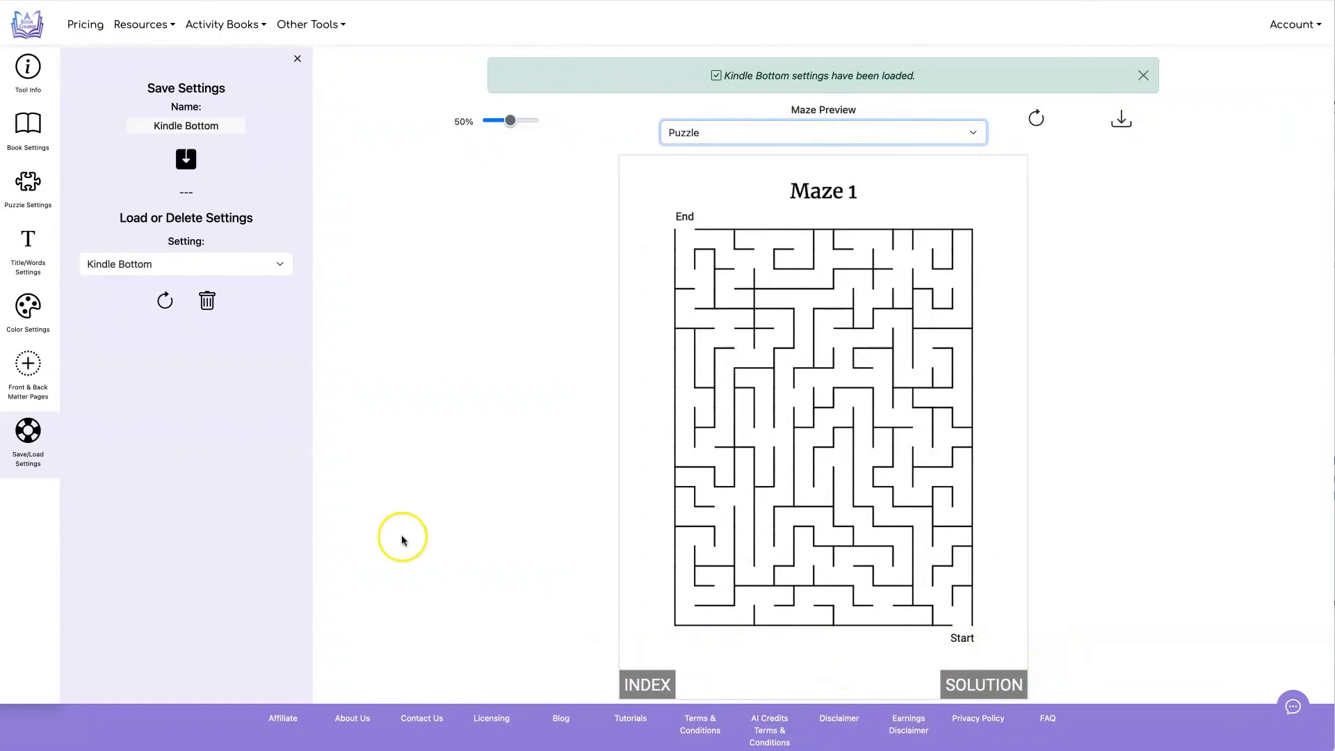
# Show the nav link position settings and preview the Answer page with INDEX and BACK below the maze.
pyautogui.click(27, 128)
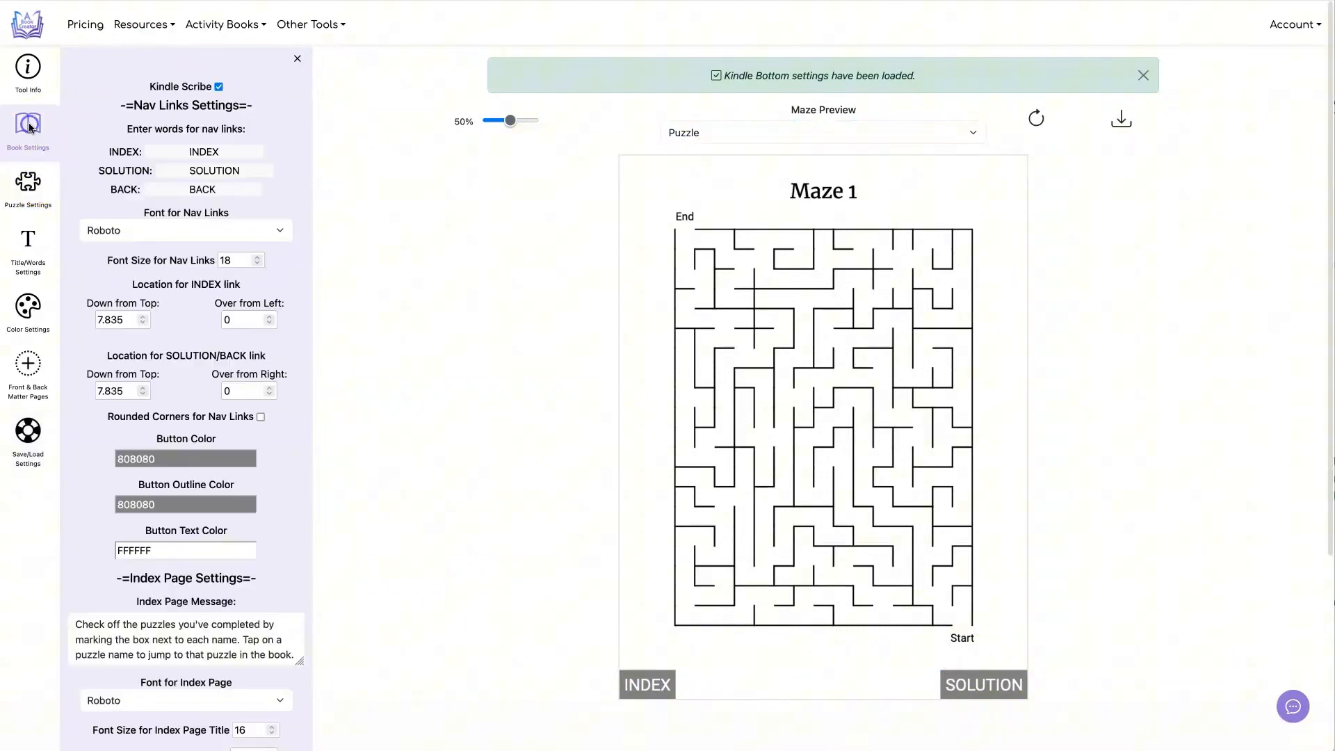
pyautogui.moveTo(79, 409)
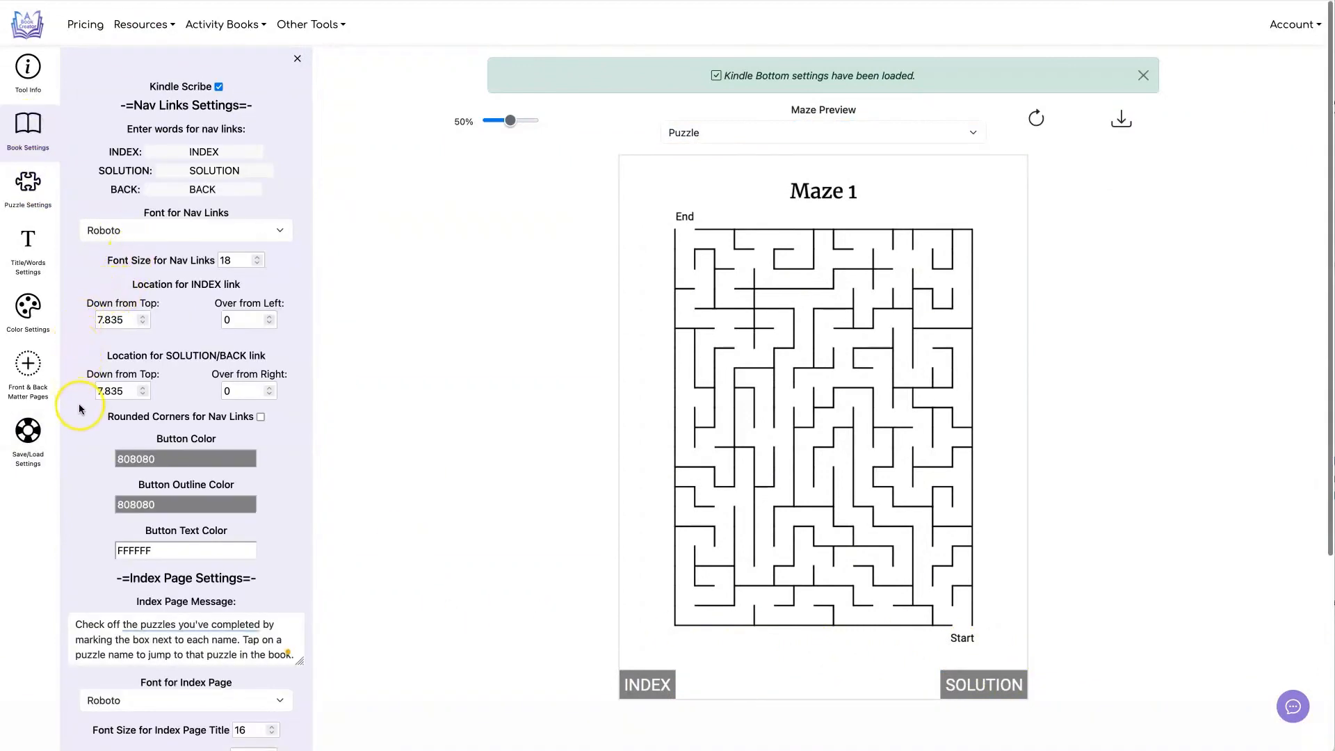
pyautogui.moveTo(209, 281)
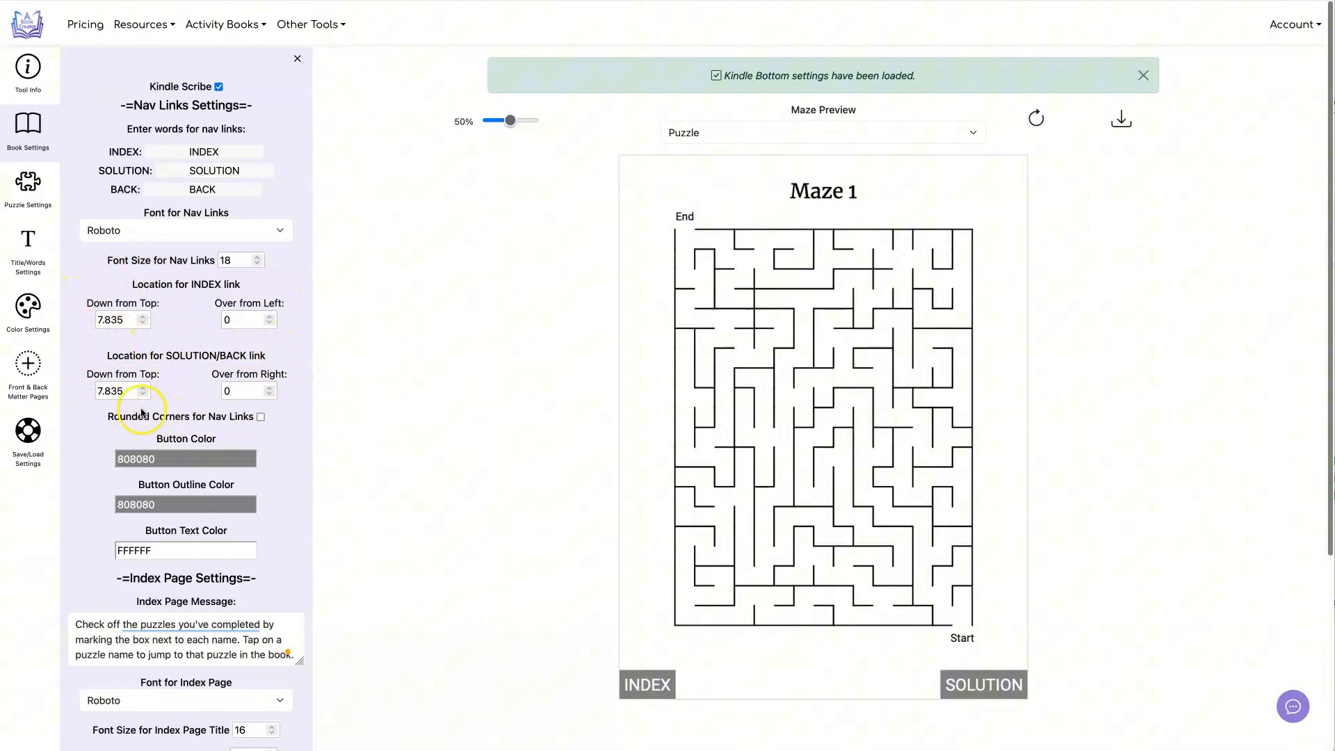
pyautogui.moveTo(765, 137)
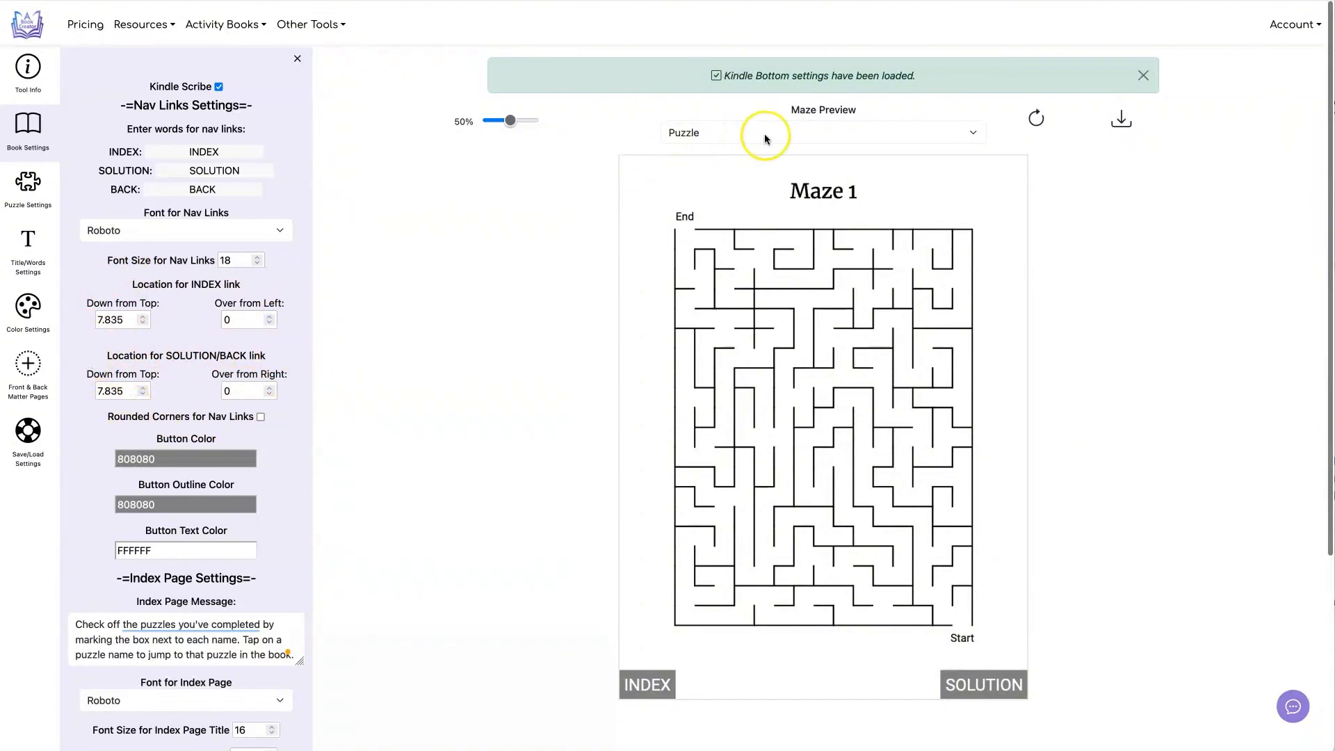
pyautogui.moveTo(940, 691)
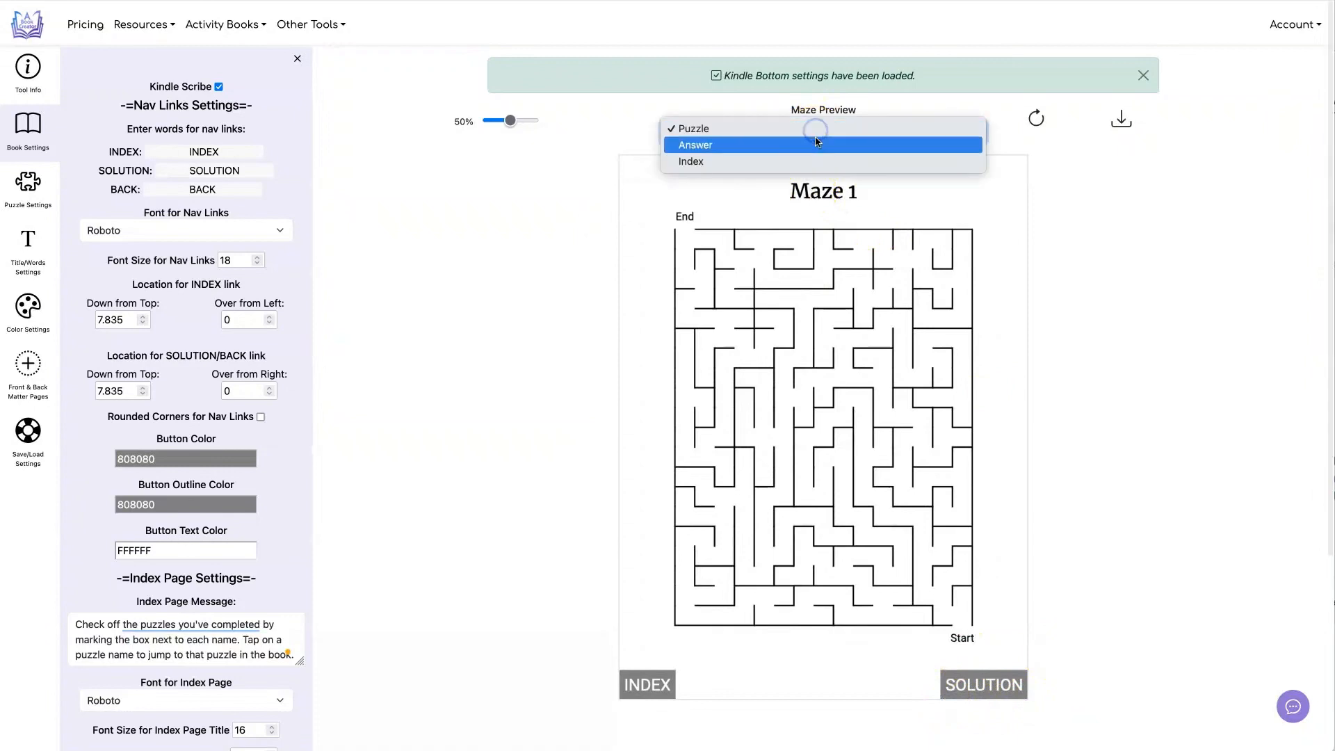
pyautogui.click(696, 144)
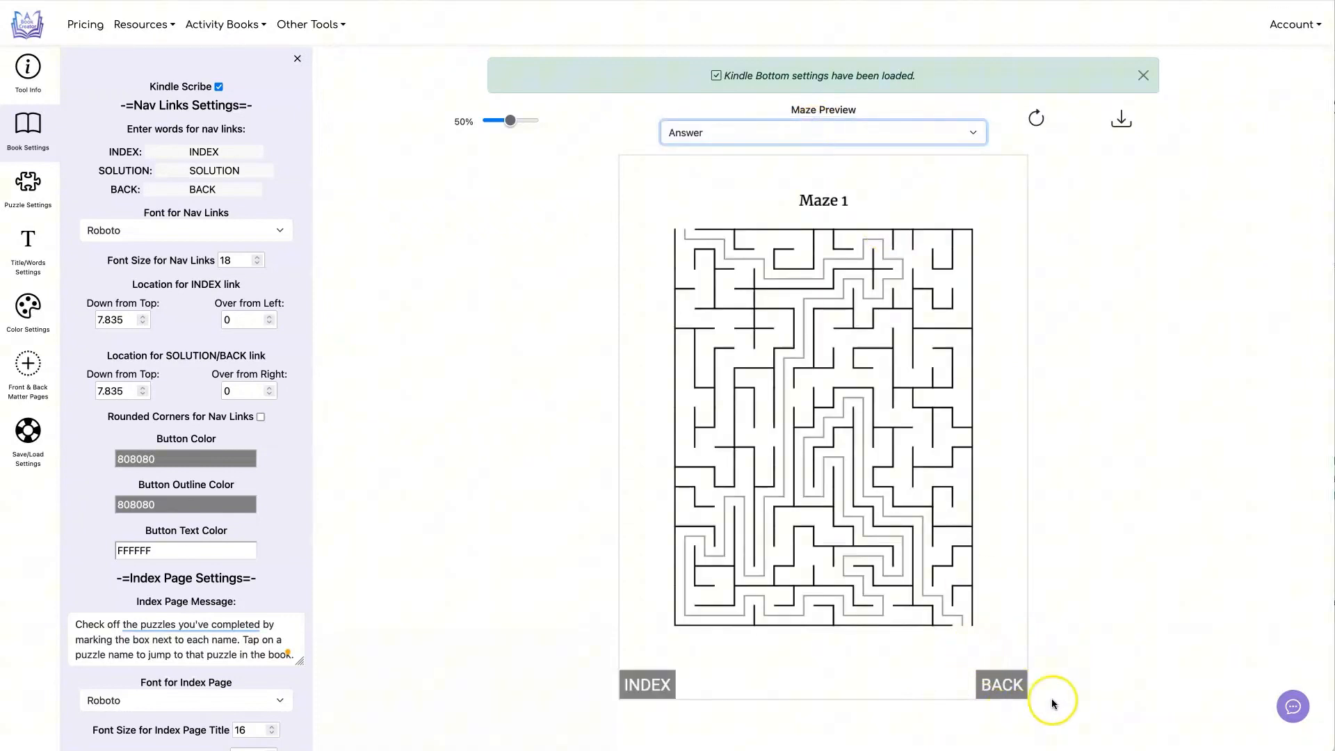
pyautogui.moveTo(1033, 545)
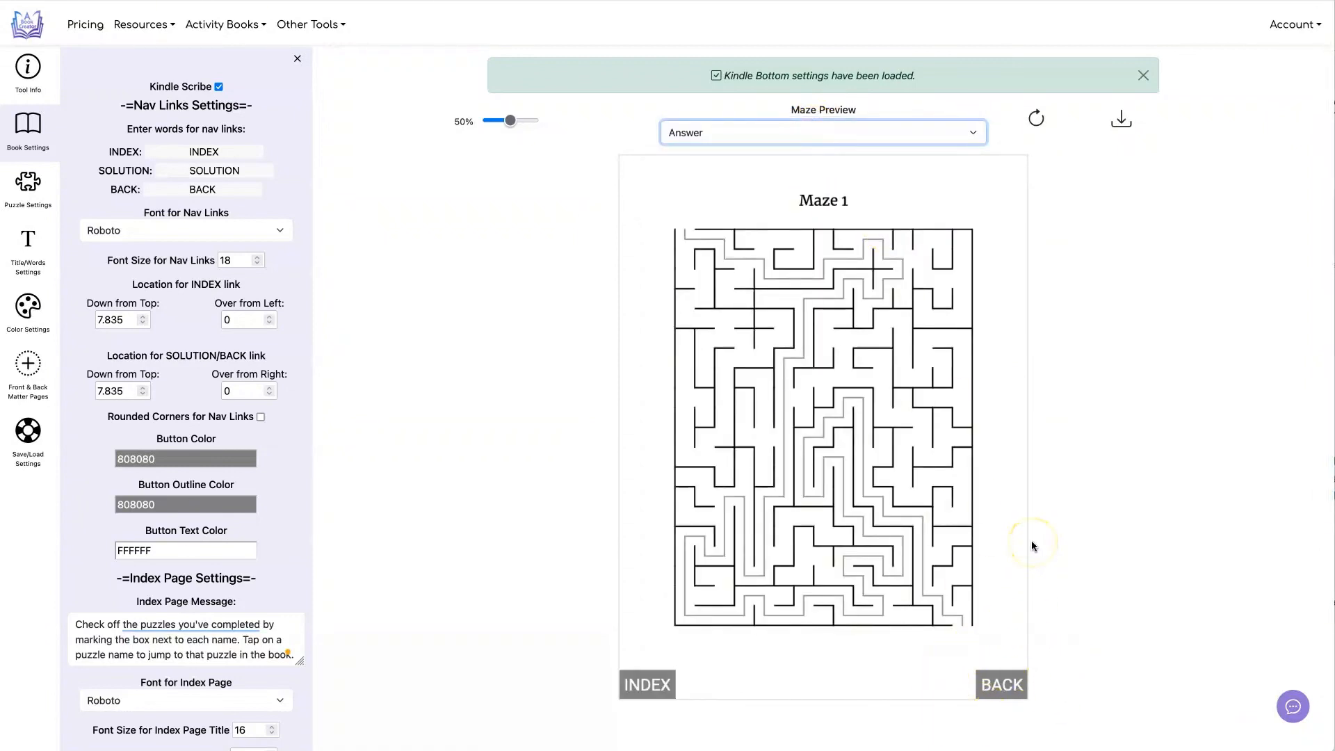
# Load Kindle Rounded Top, preview the Answer page and back to Puzzle, then return to the presets list.
pyautogui.click(27, 434)
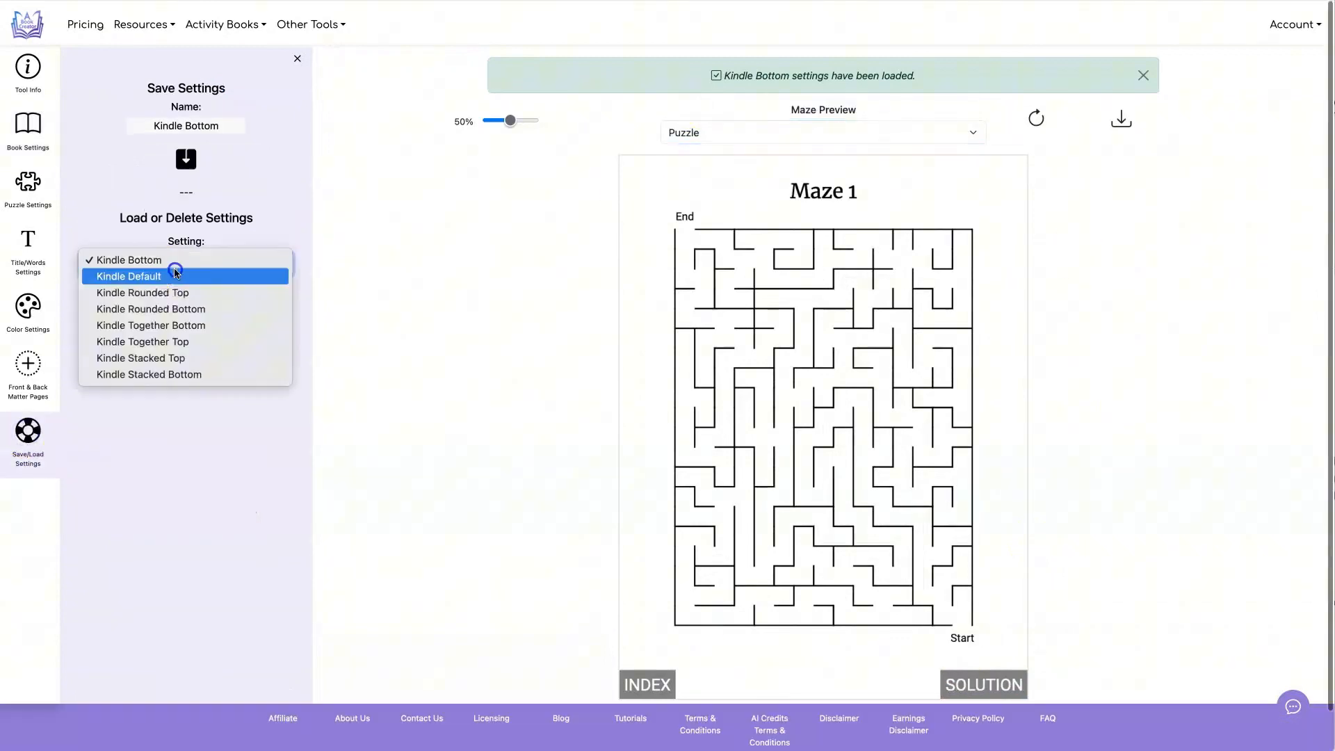
pyautogui.click(144, 292)
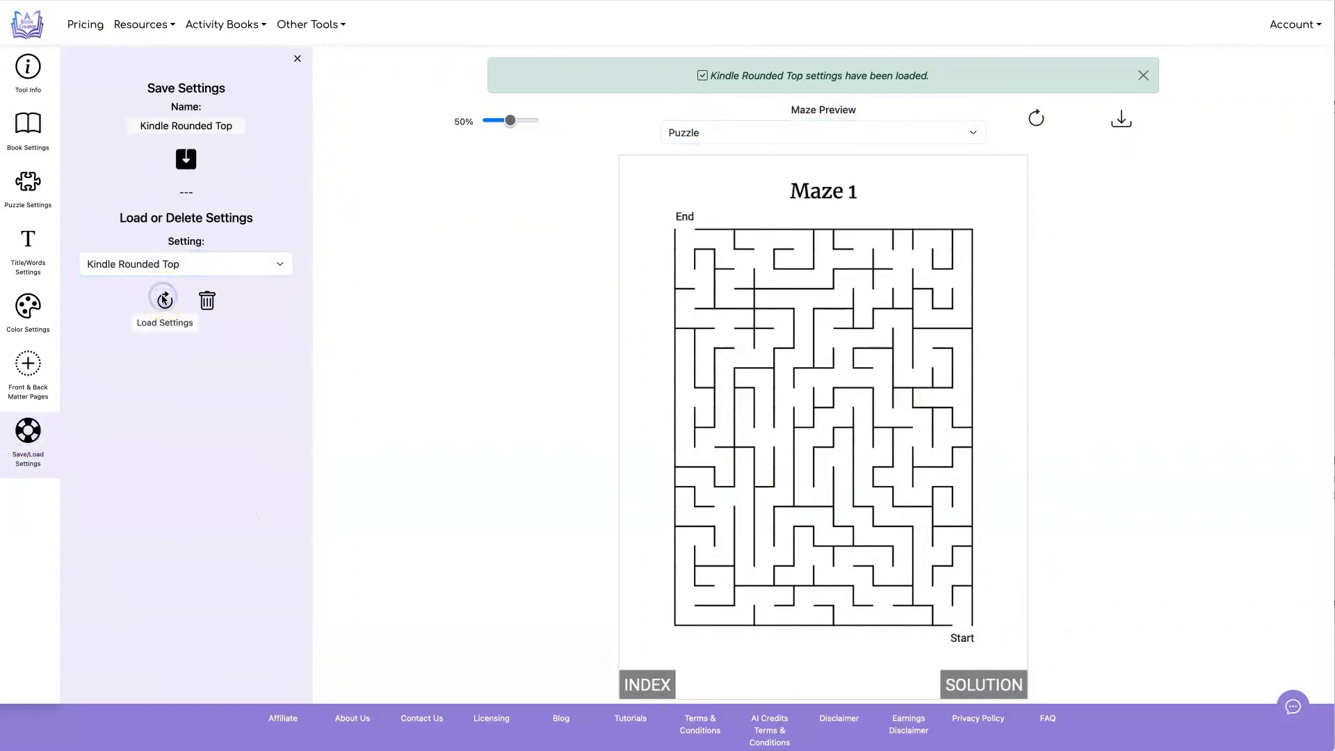
pyautogui.moveTo(1038, 75)
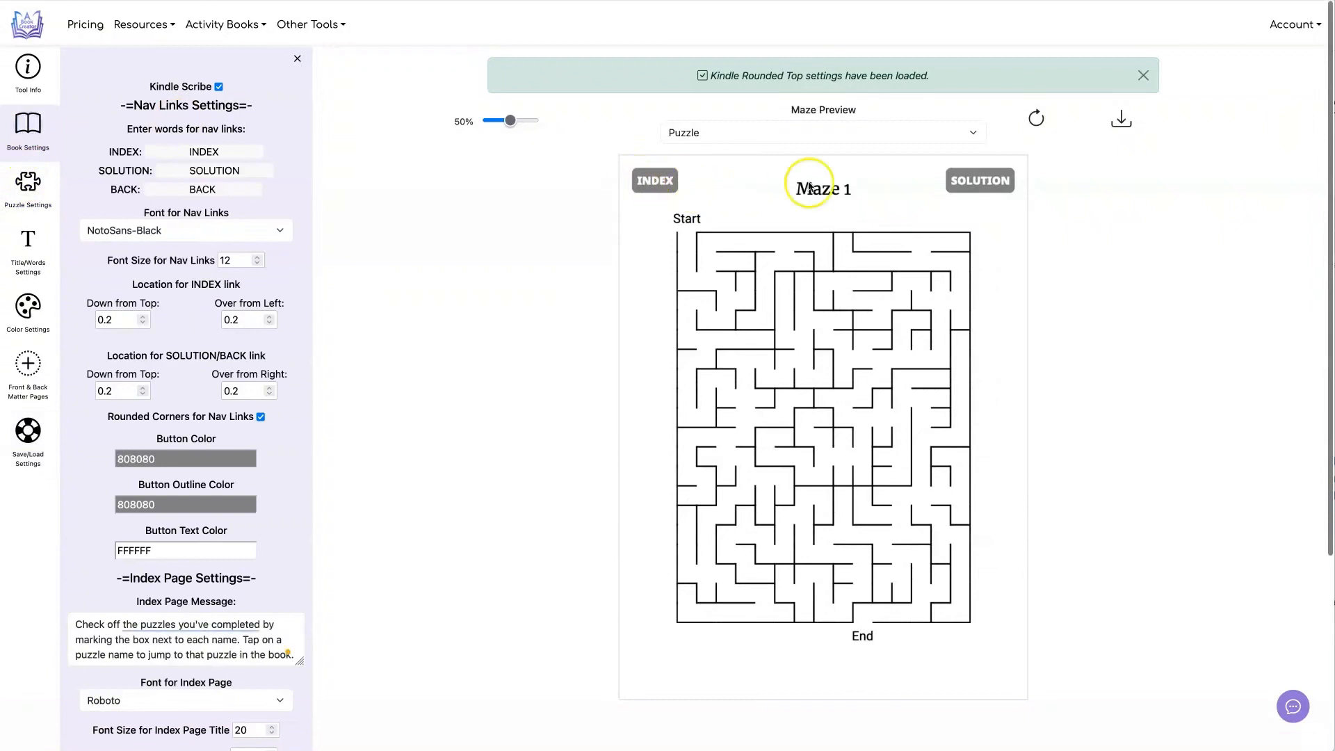
pyautogui.moveTo(940, 192)
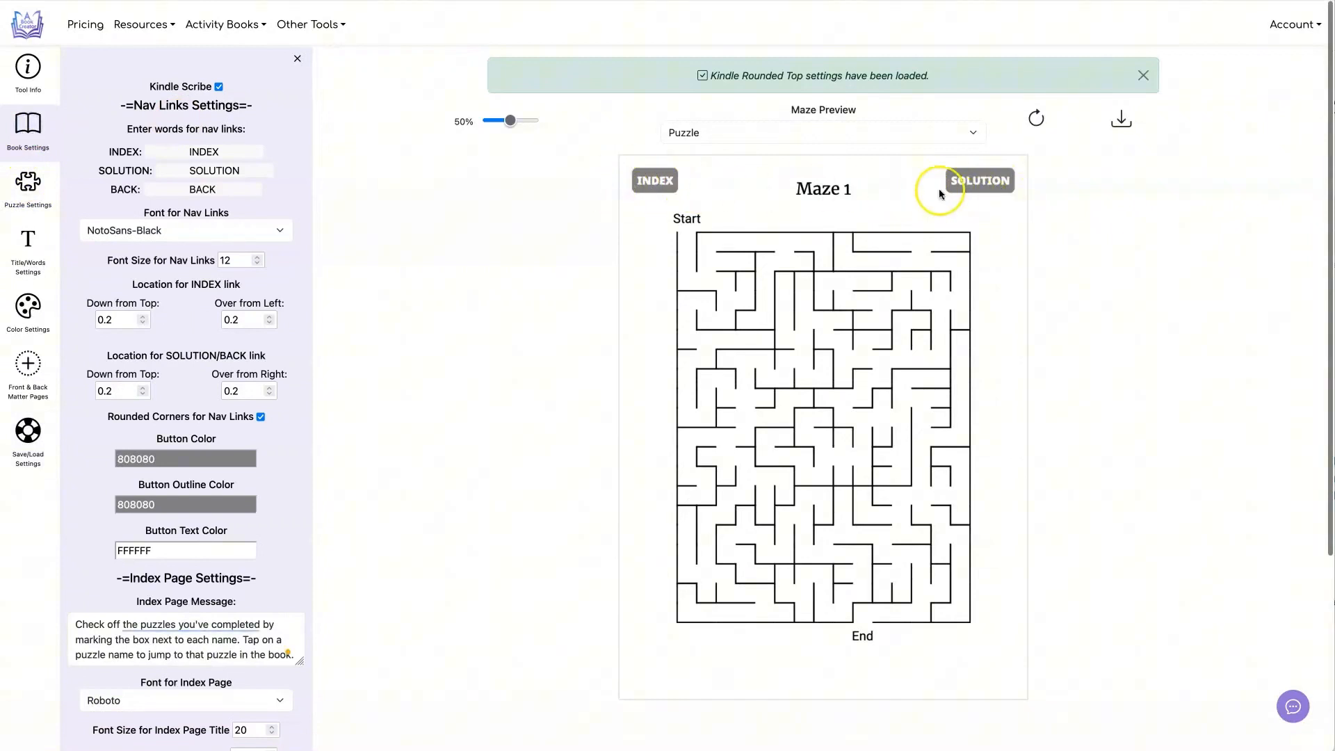
pyautogui.click(822, 133)
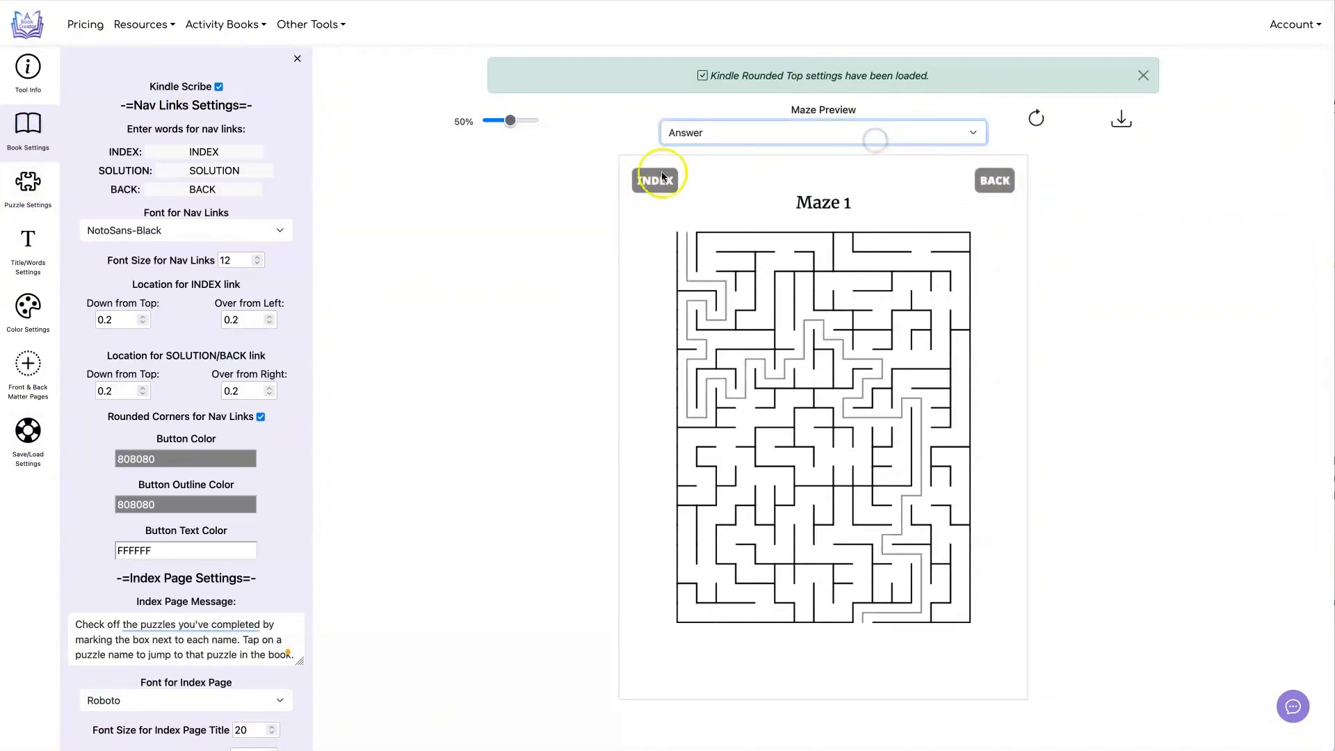
pyautogui.click(822, 132)
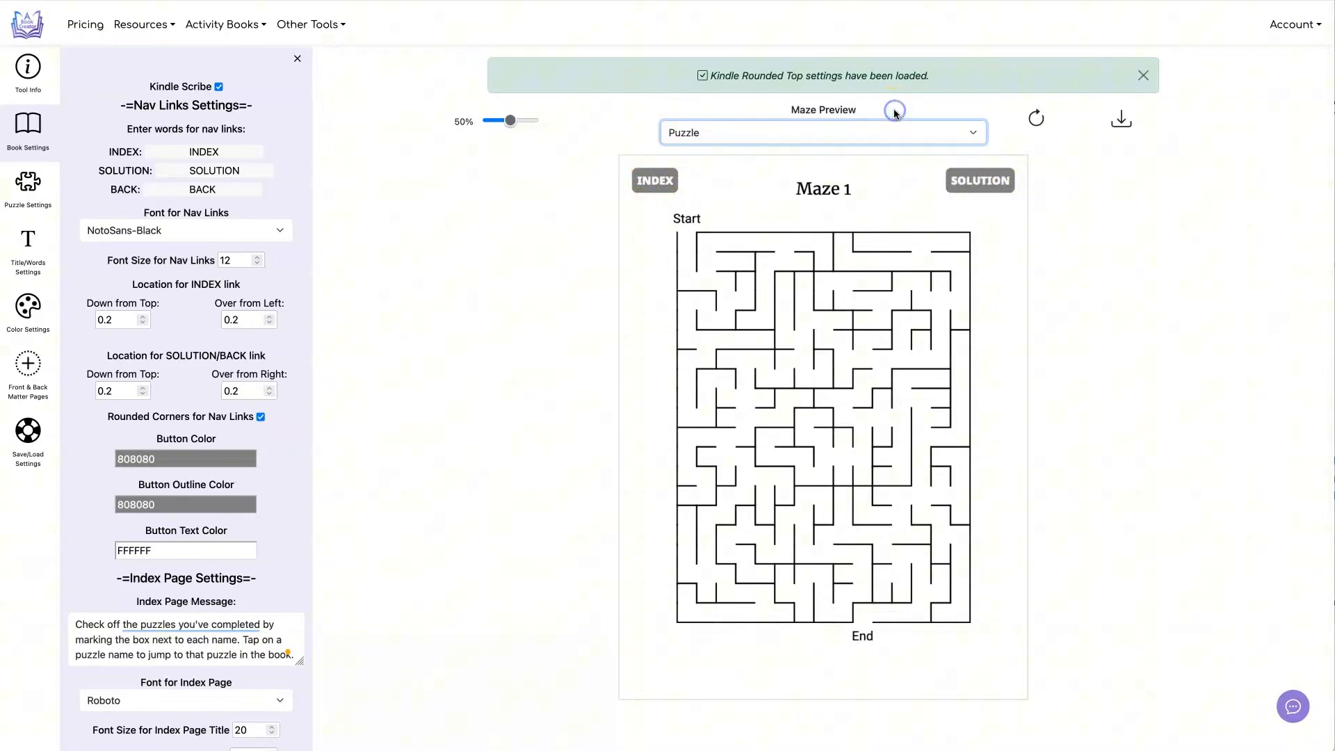
pyautogui.click(27, 430)
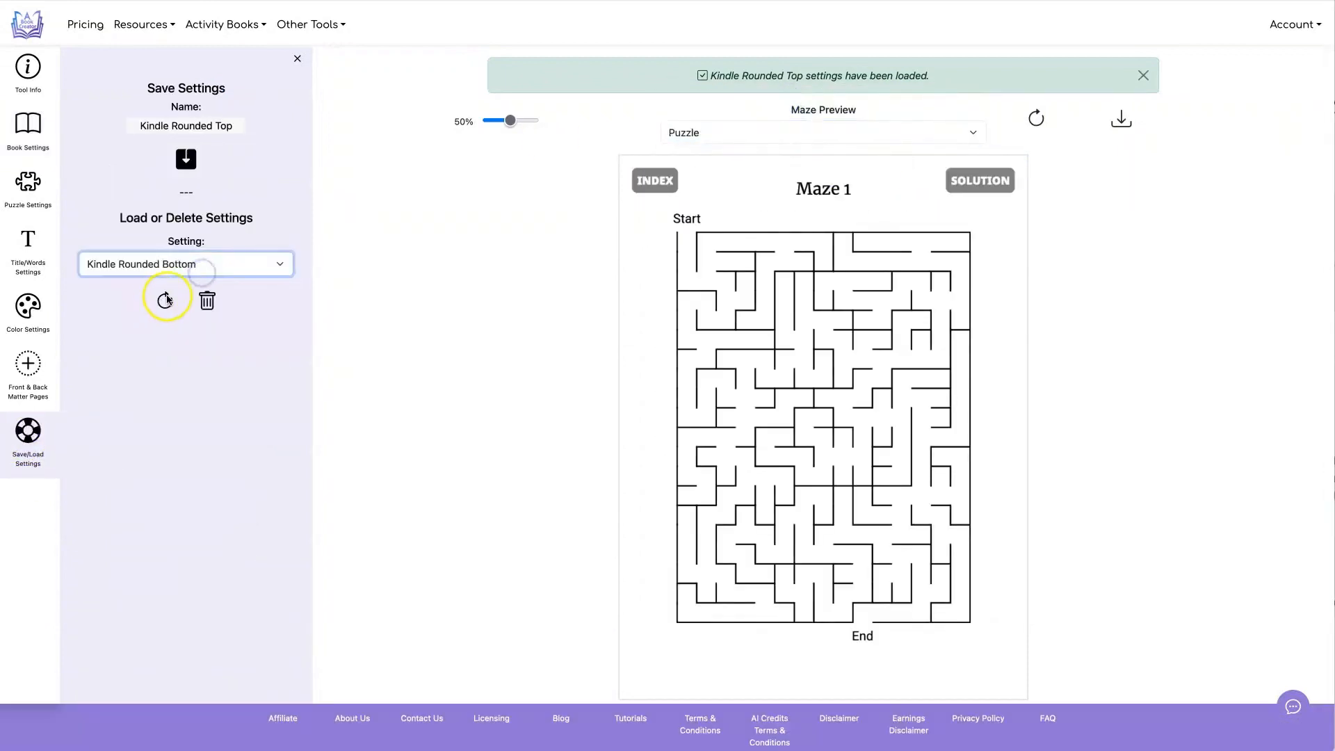
# Load Kindle Rounded Bottom with rounded links below Maze 1 and view its nav link settings.
pyautogui.click(166, 301)
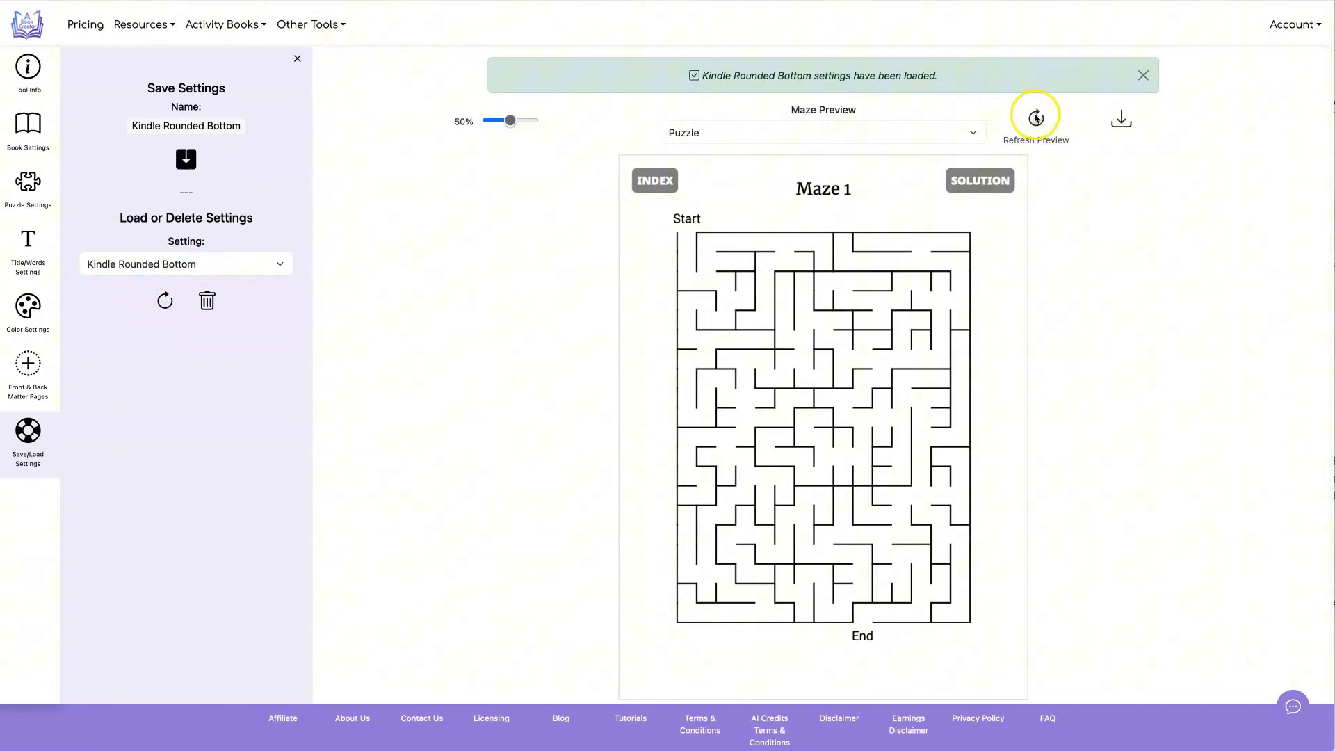
pyautogui.click(1035, 116)
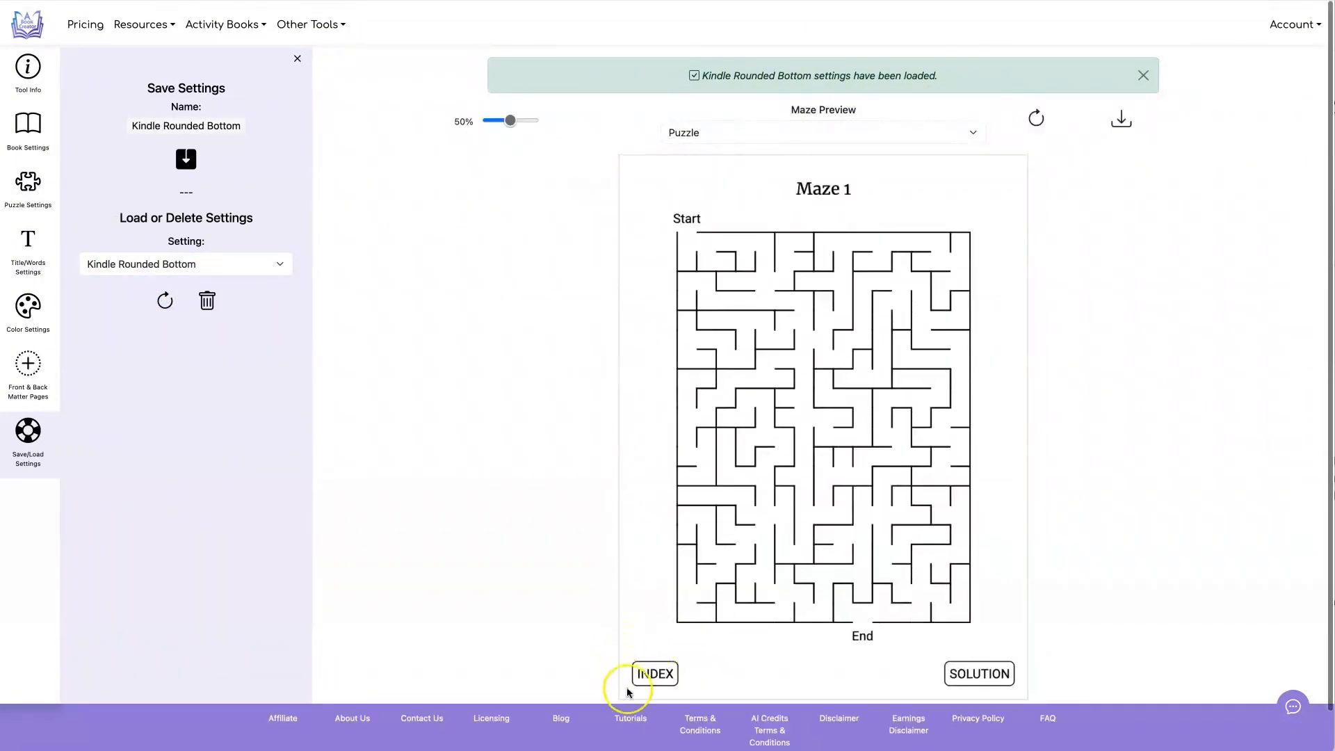
pyautogui.moveTo(57, 143)
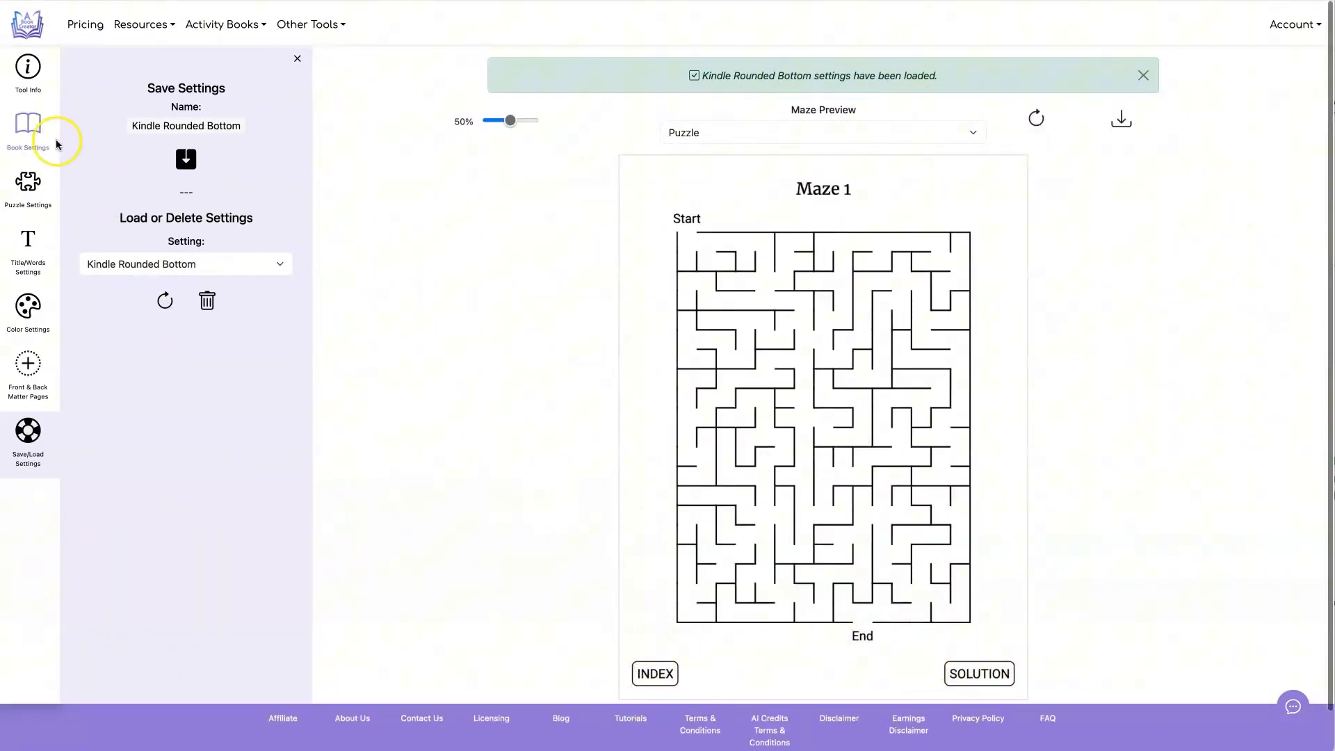
pyautogui.click(28, 126)
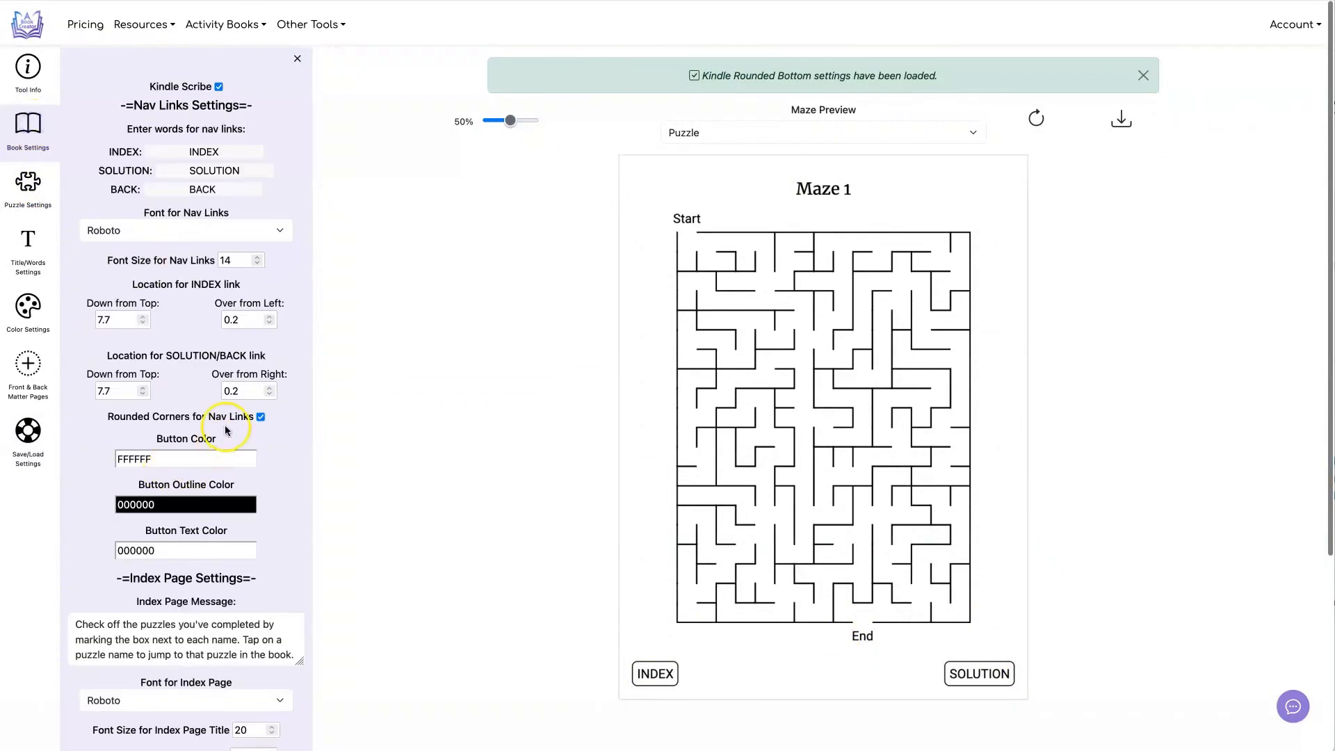
pyautogui.moveTo(126, 433)
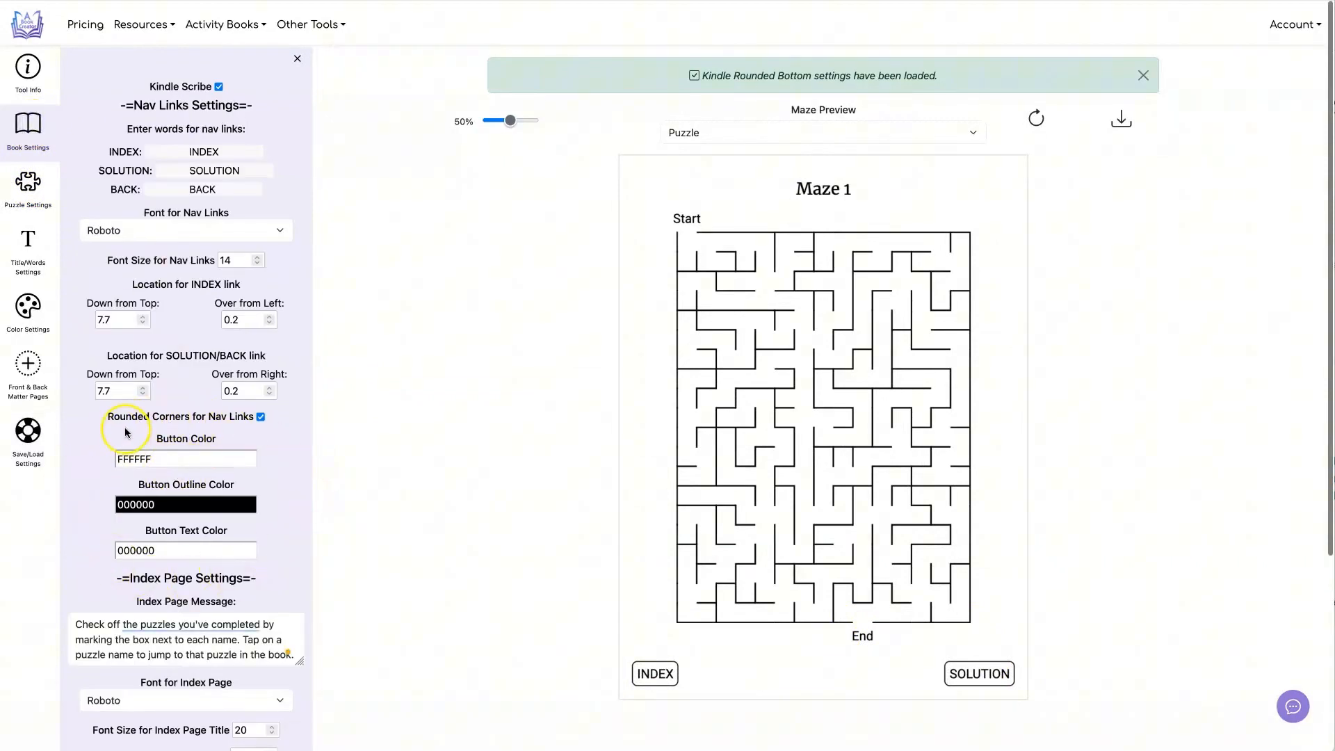
pyautogui.moveTo(629, 677)
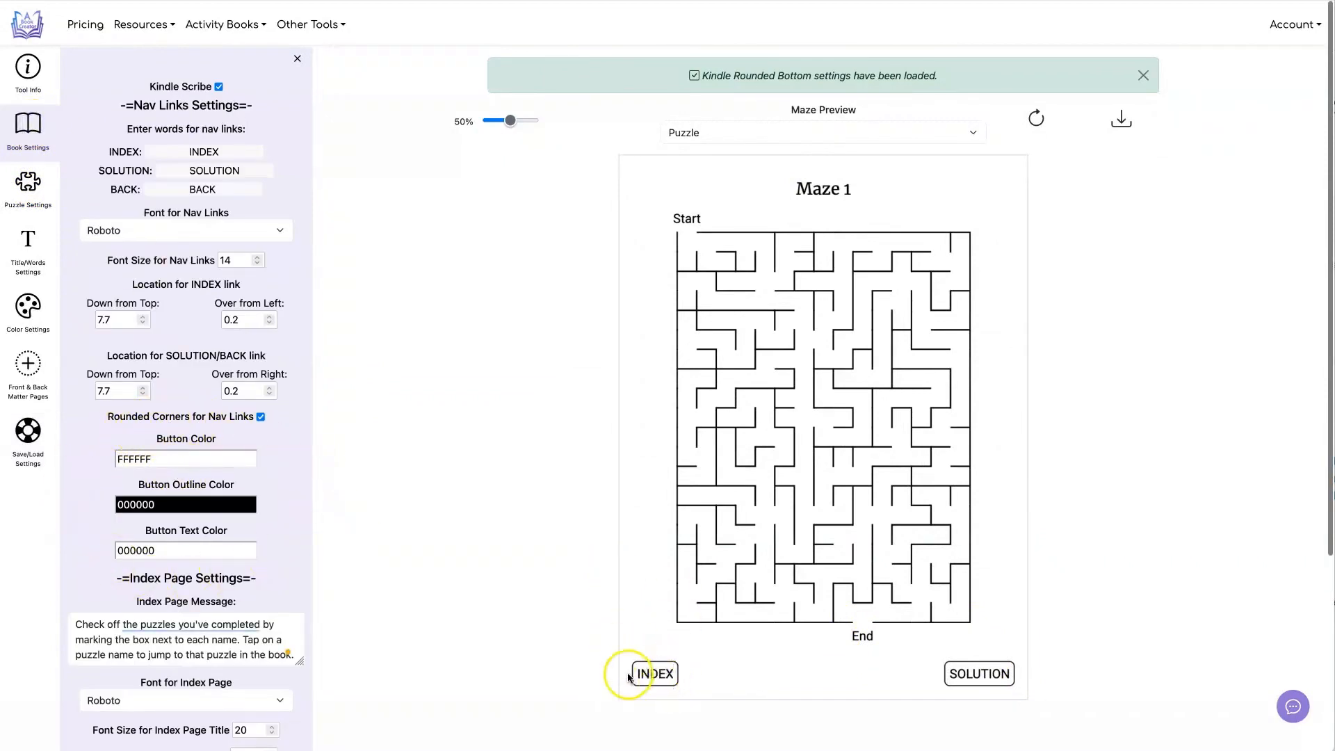
pyautogui.moveTo(654, 674)
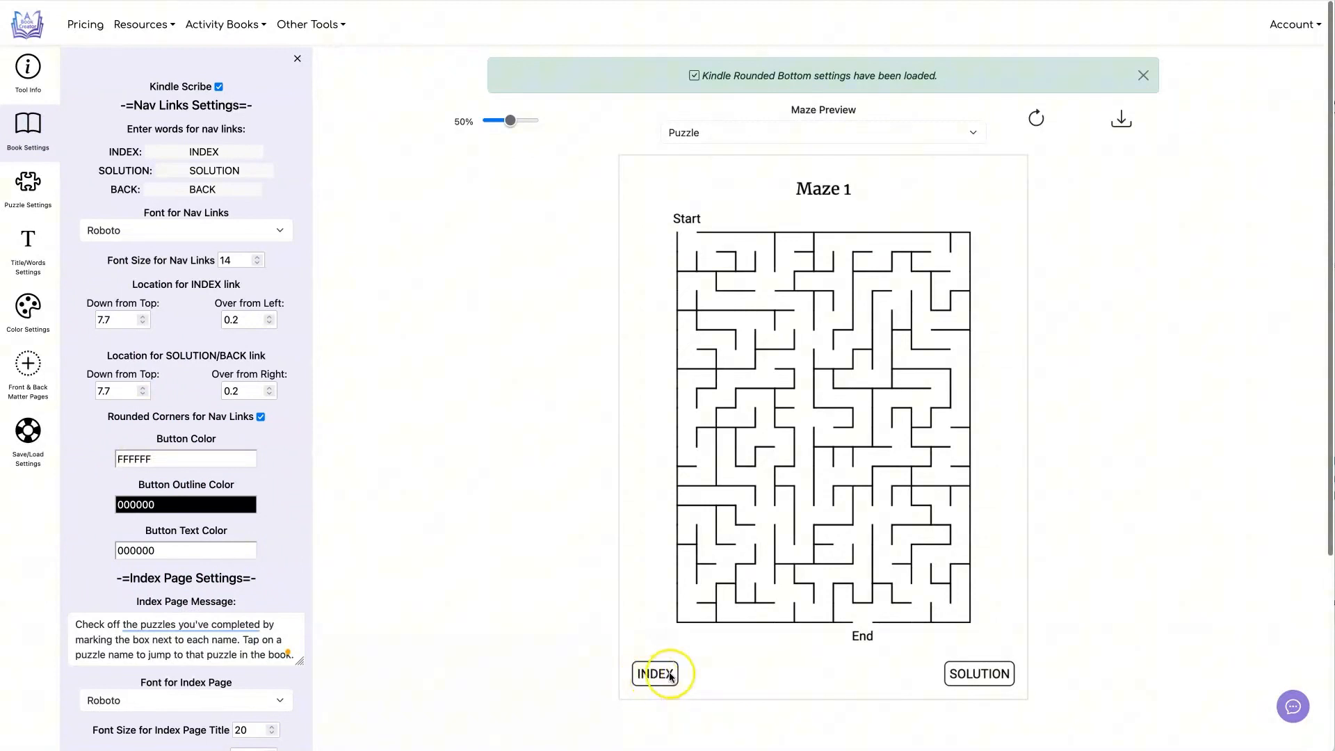
pyautogui.moveTo(934, 673)
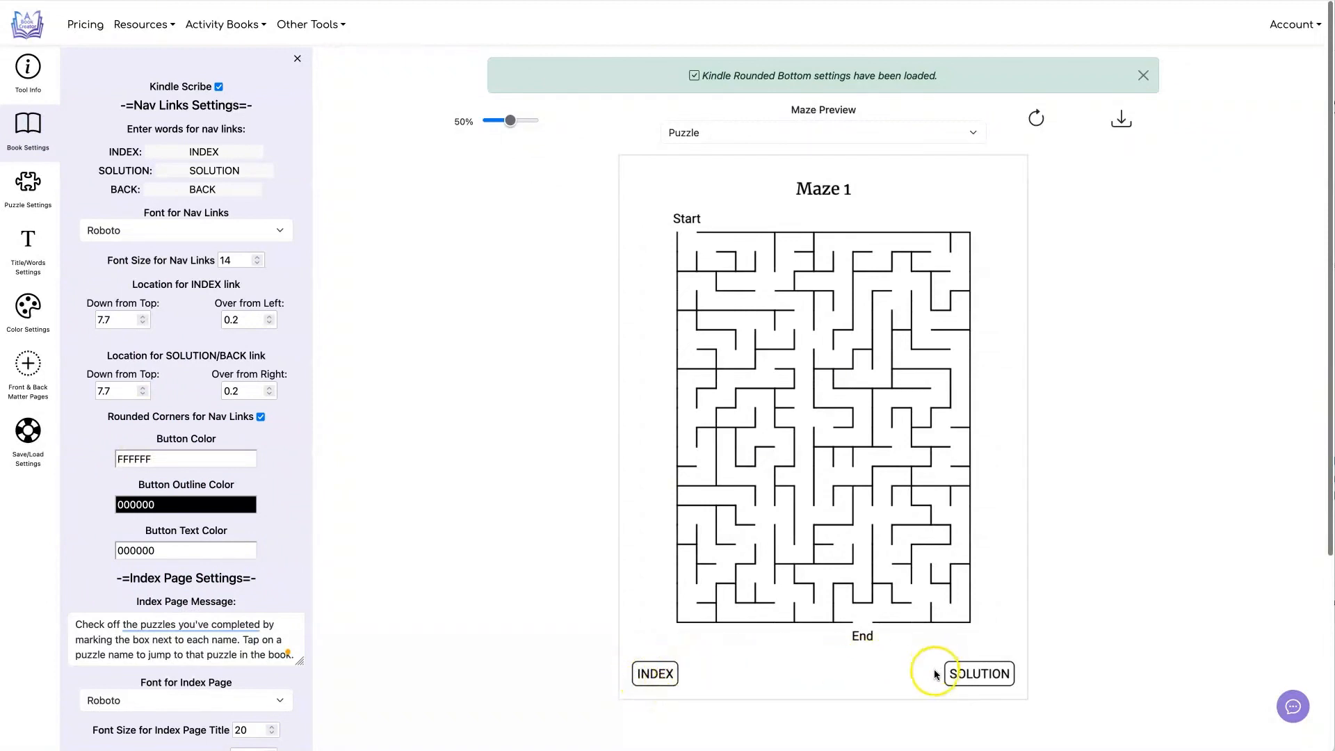
pyautogui.moveTo(28, 429)
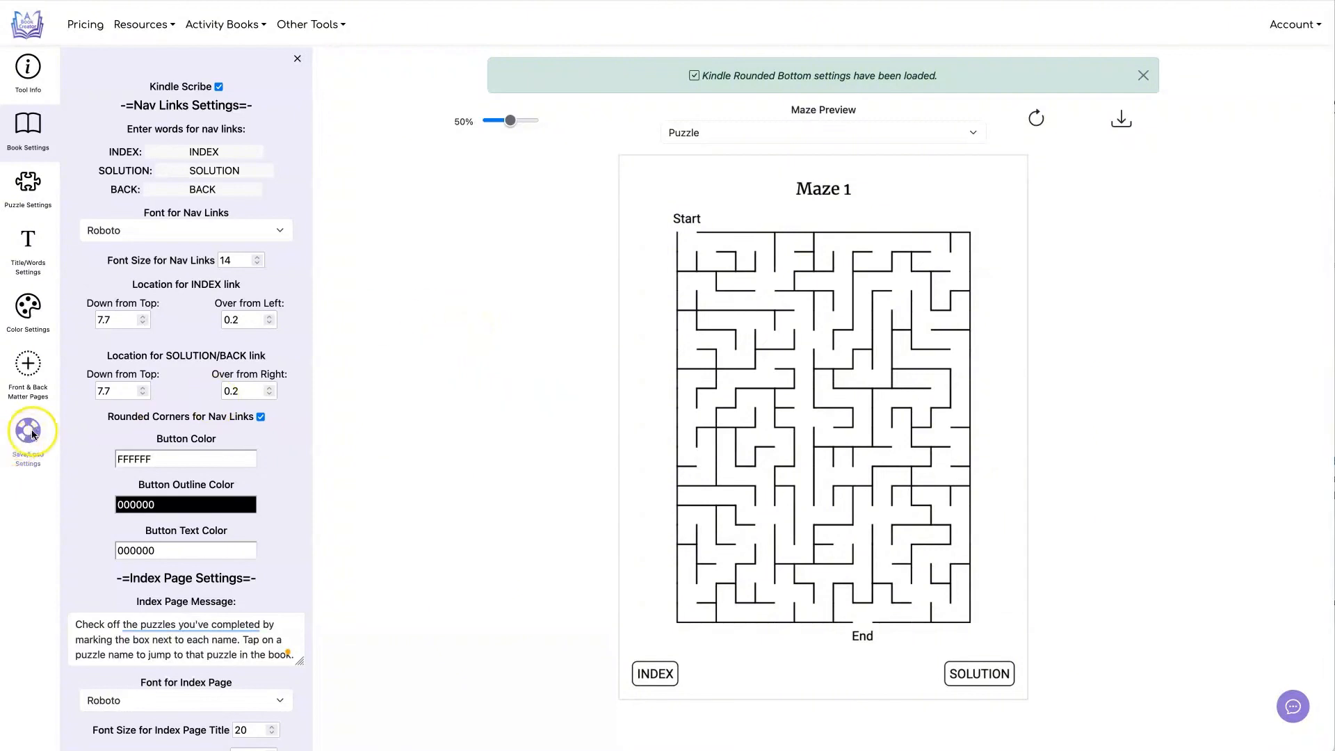
# Return to the saved presets and change the Maze Preview page.
pyautogui.click(28, 434)
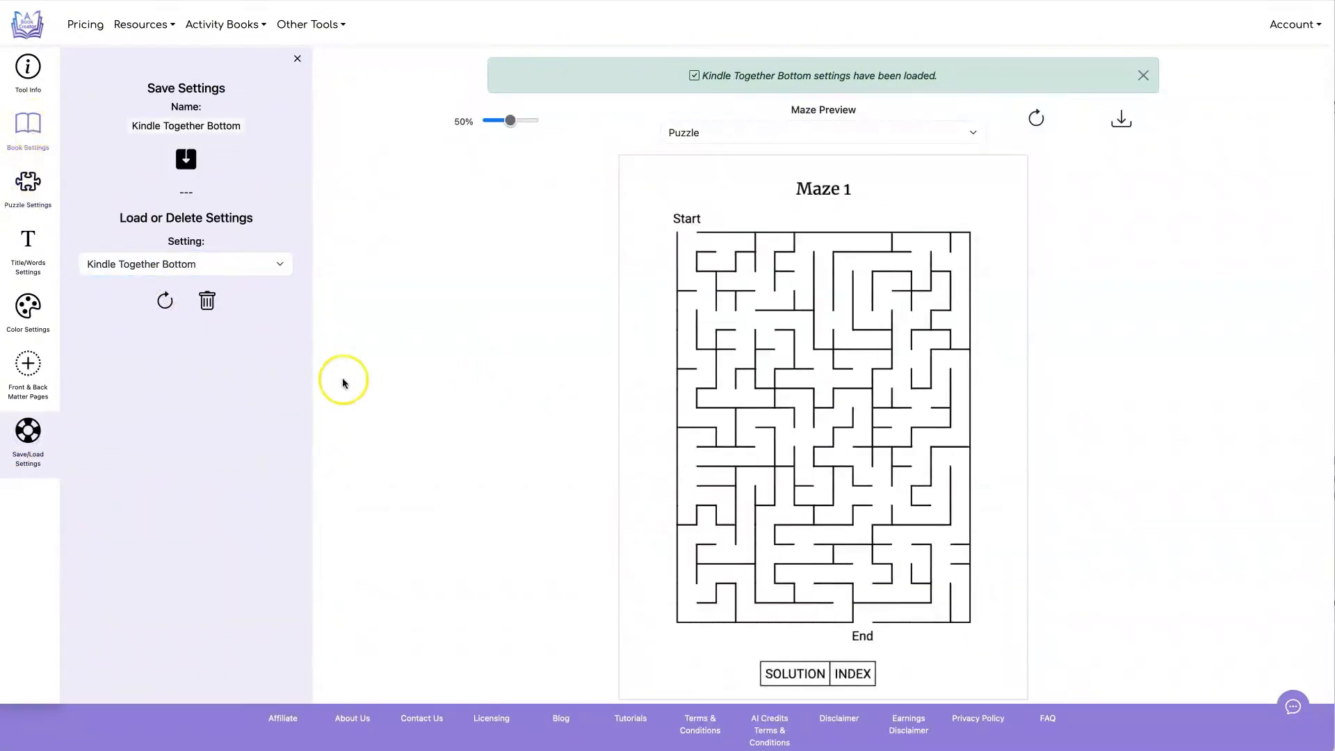
pyautogui.moveTo(737, 662)
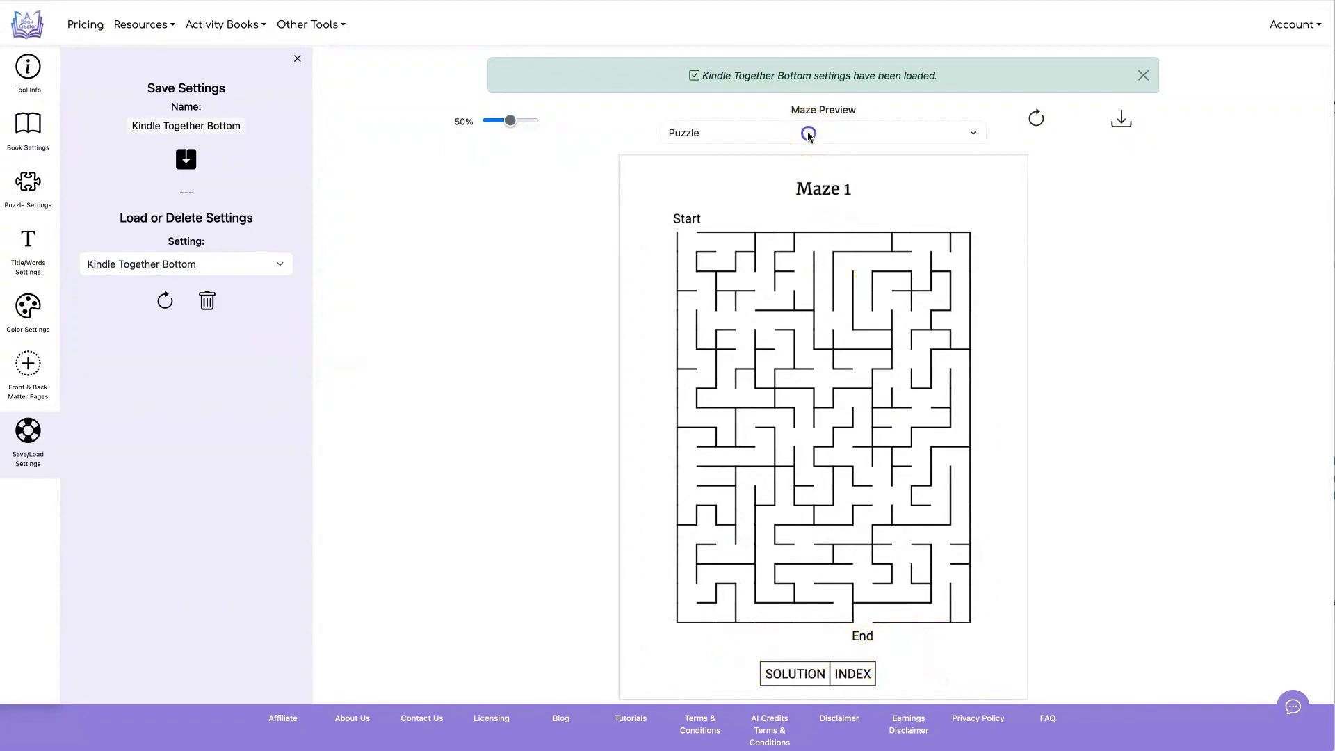
pyautogui.click(821, 132)
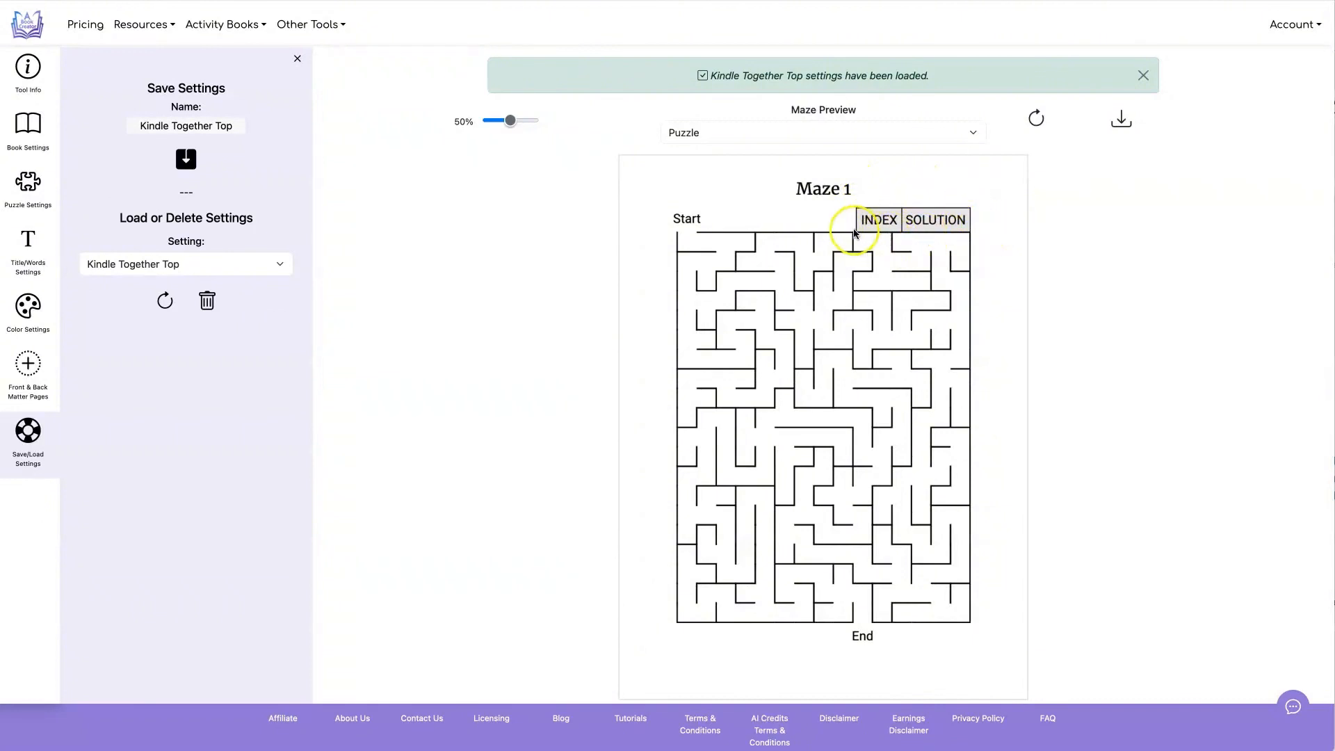
pyautogui.moveTo(965, 256)
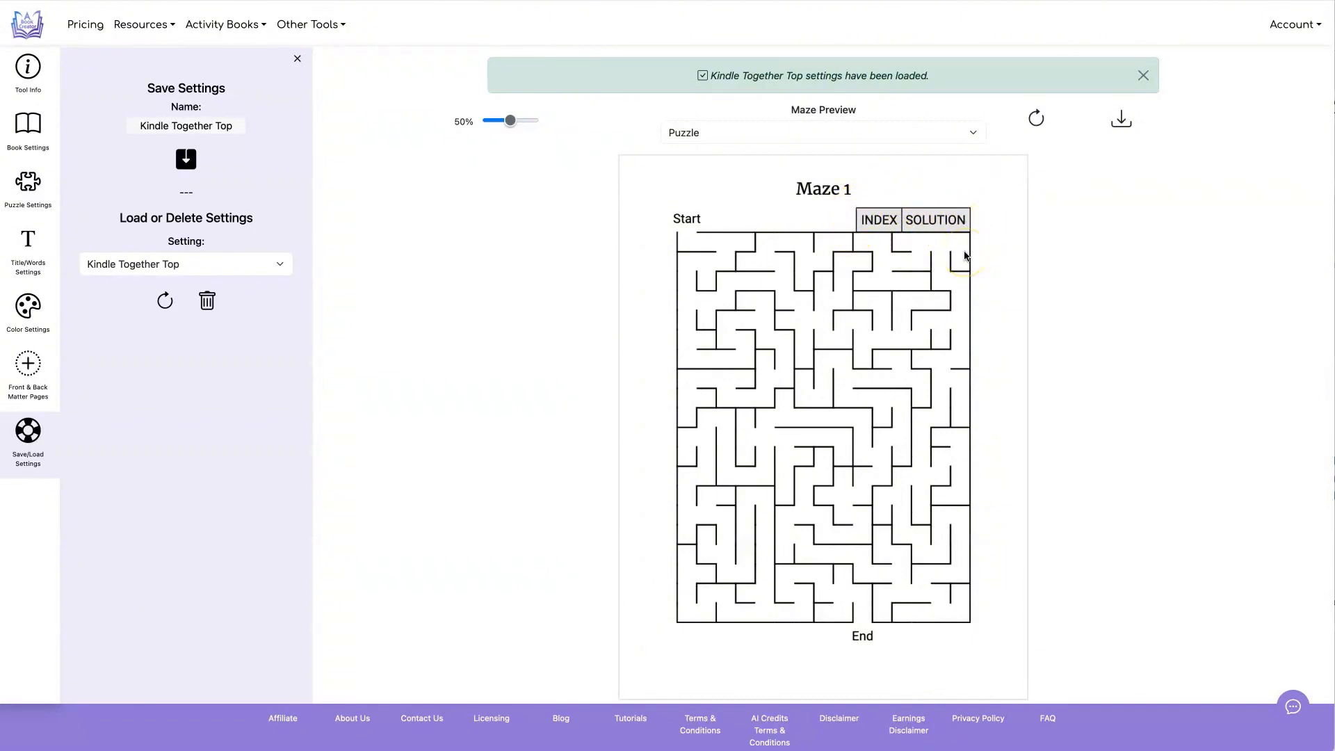
# Inspect the loaded preset's nav link settings, then return to the saved presets list.
pyautogui.click(28, 128)
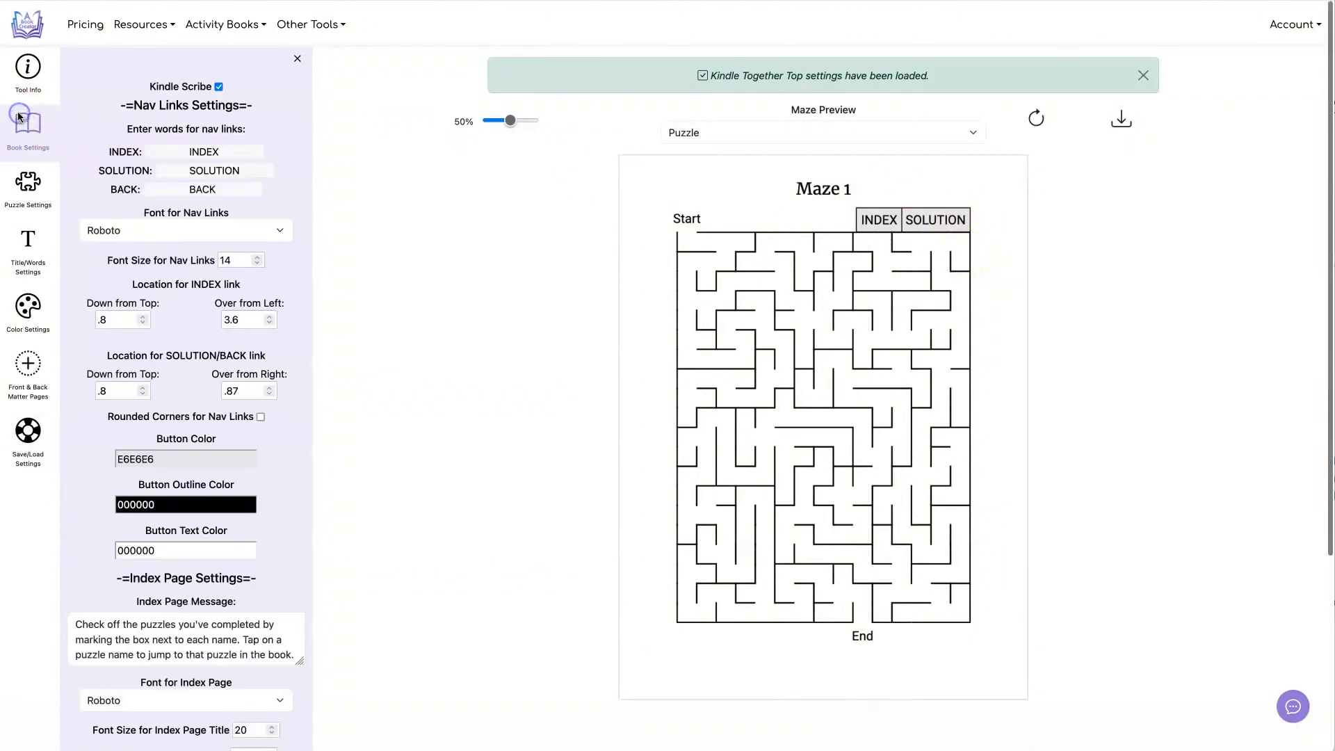
pyautogui.moveTo(177, 465)
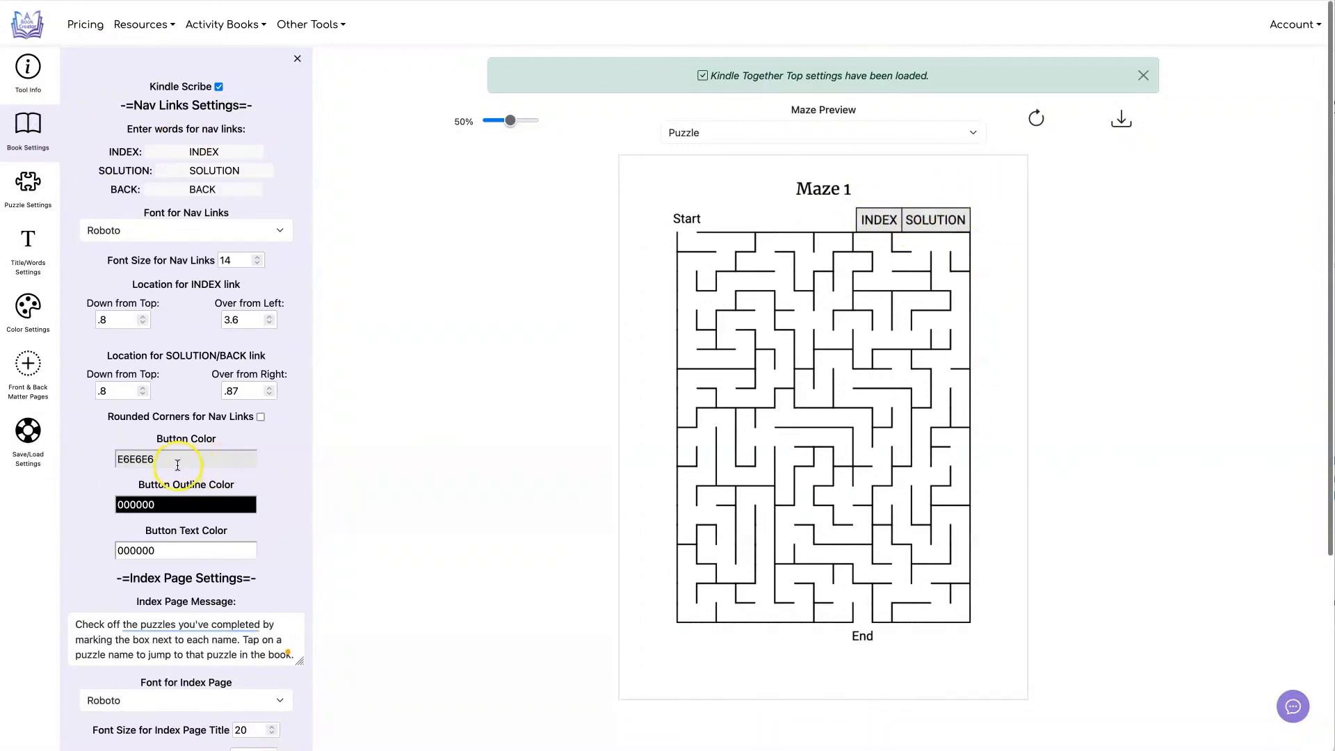
pyautogui.moveTo(617, 407)
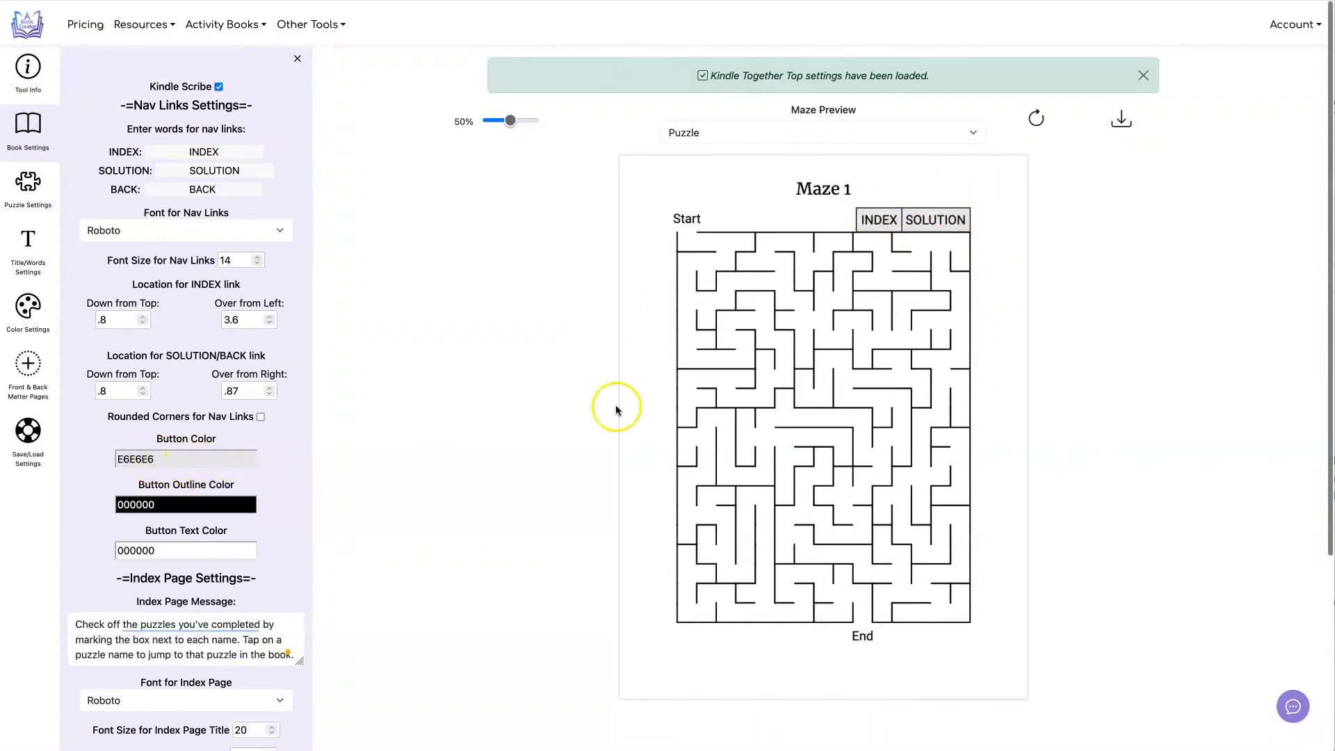
pyautogui.click(28, 434)
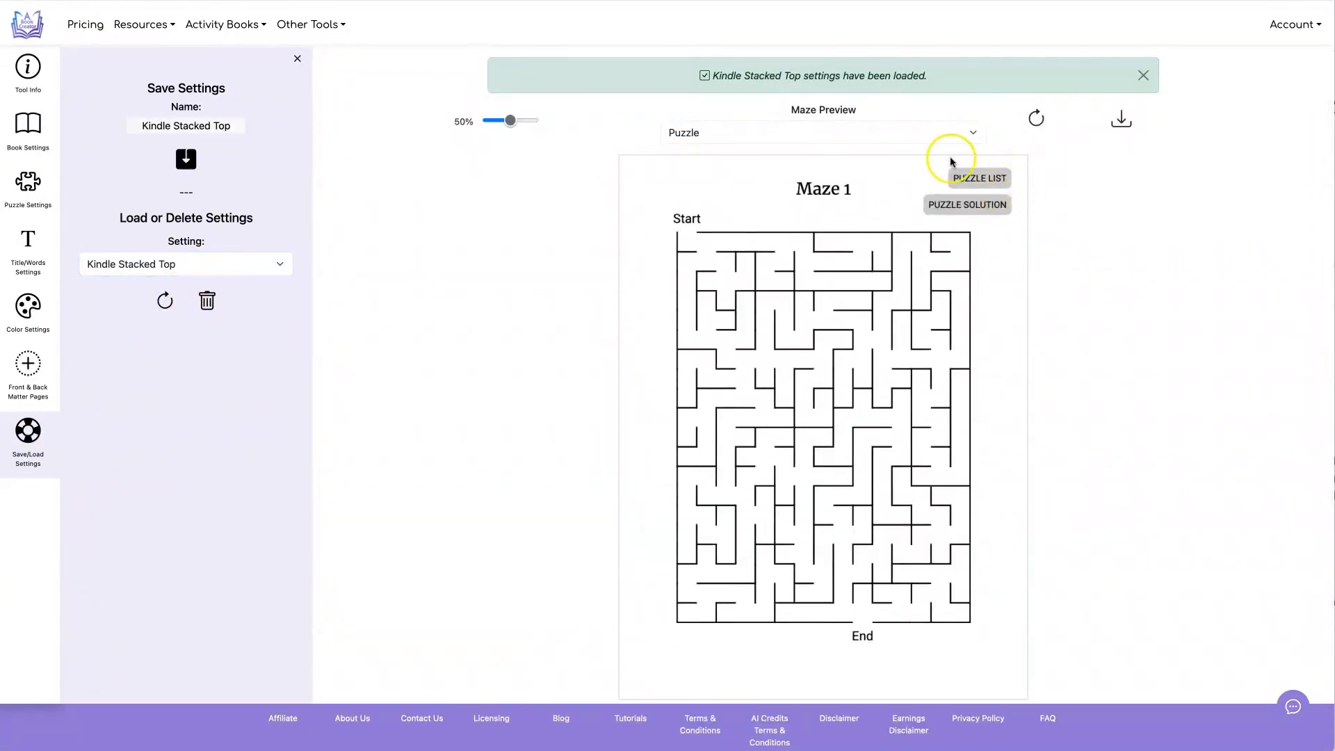
pyautogui.moveTo(1182, 201)
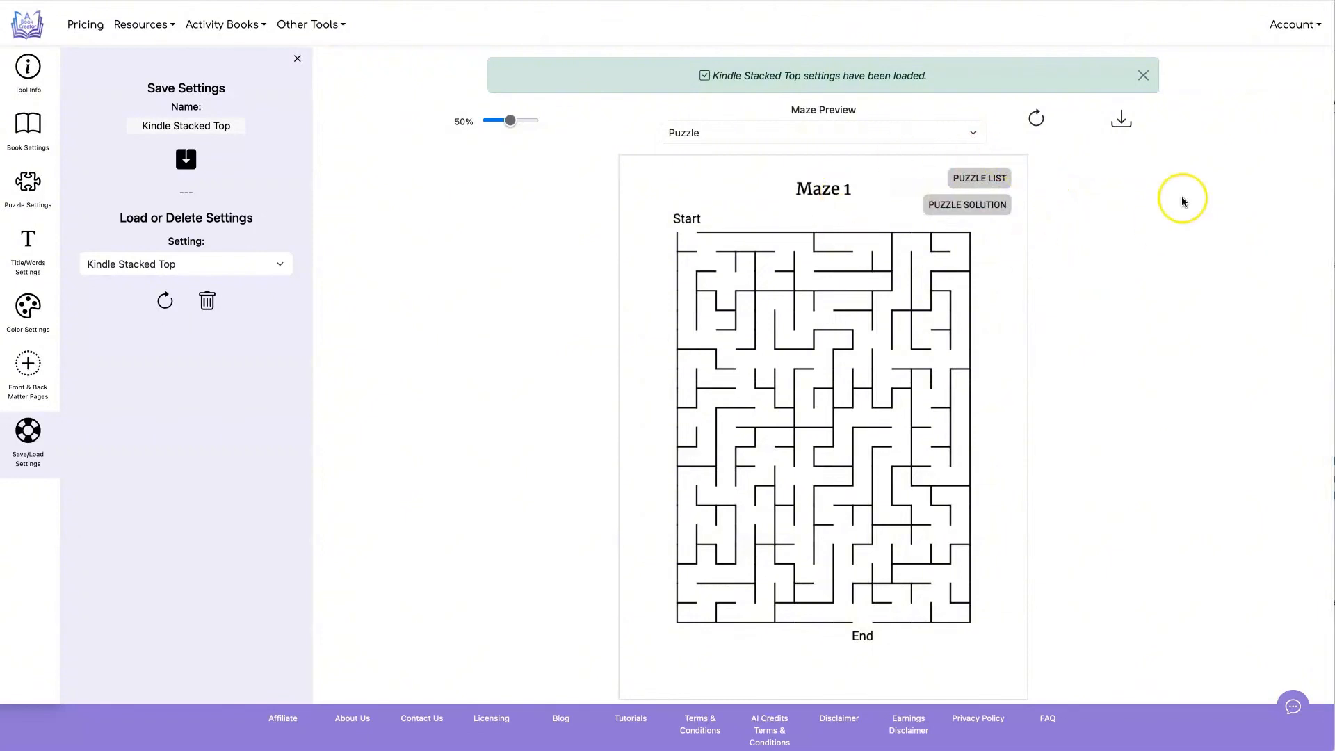
# Review the Kindle Stacked Top nav link settings, then return to the saved presets list.
pyautogui.click(28, 125)
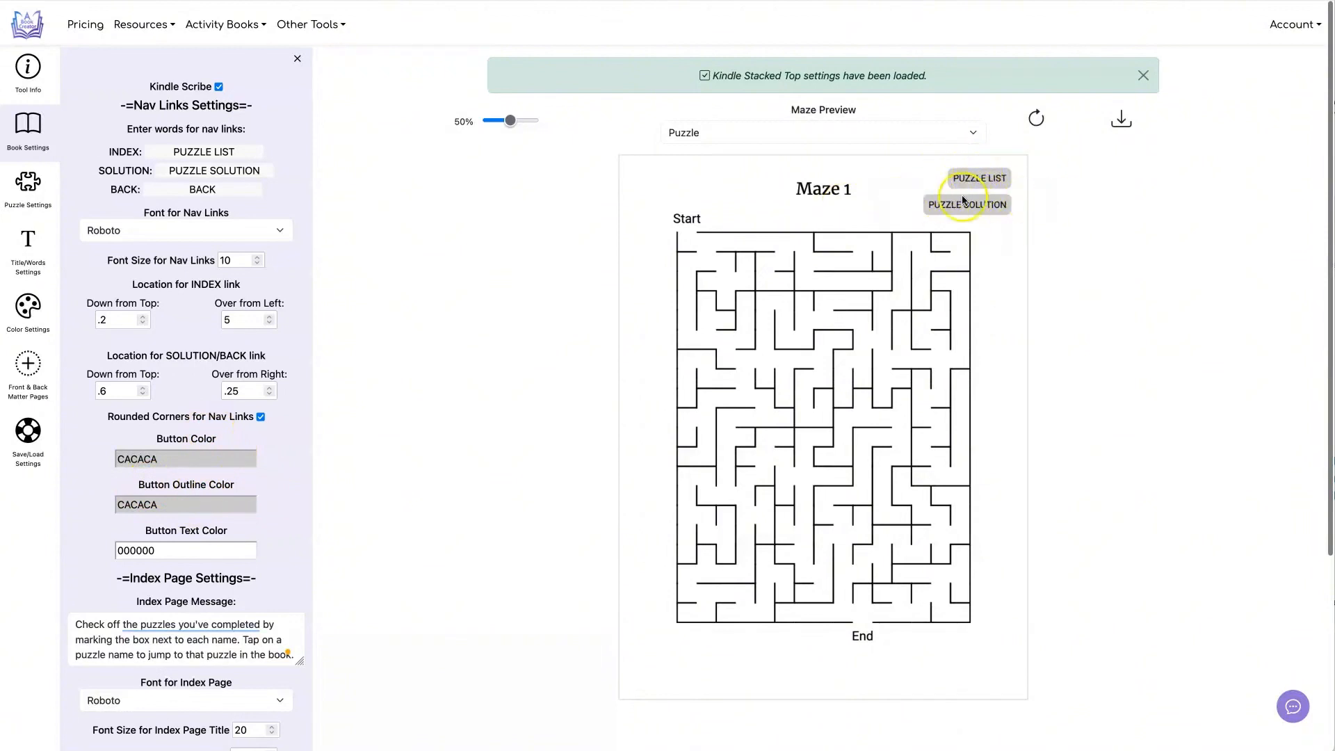
pyautogui.click(27, 434)
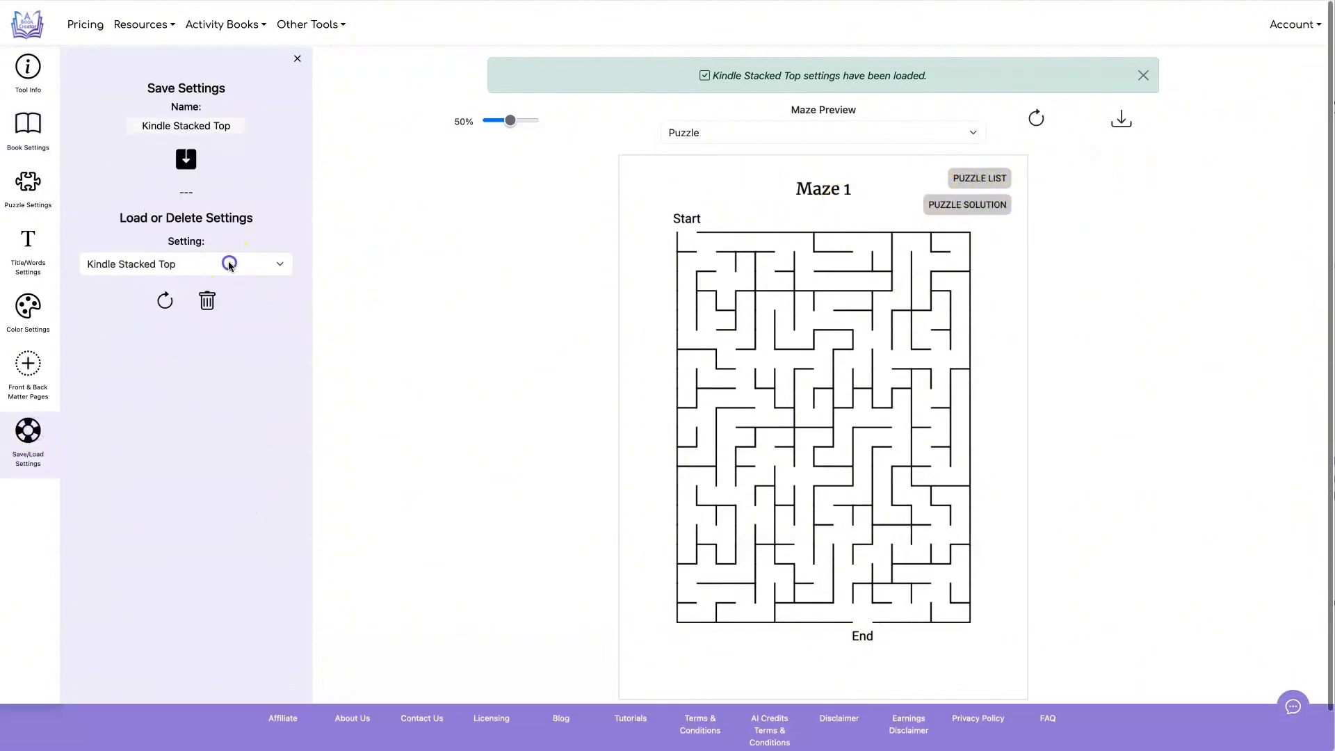
# Load the Kindle Stacked Bottom preset and refresh the preview to show plain stacked text links.
pyautogui.click(164, 299)
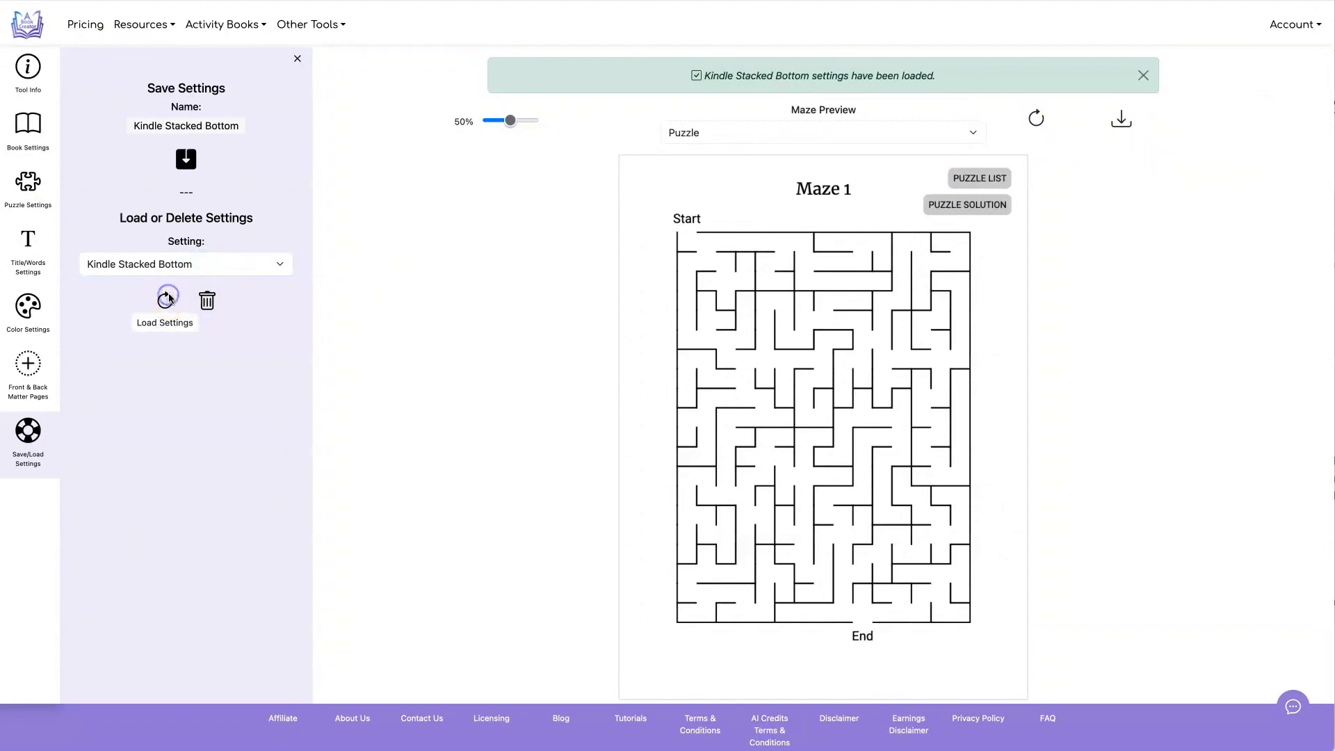
pyautogui.click(164, 298)
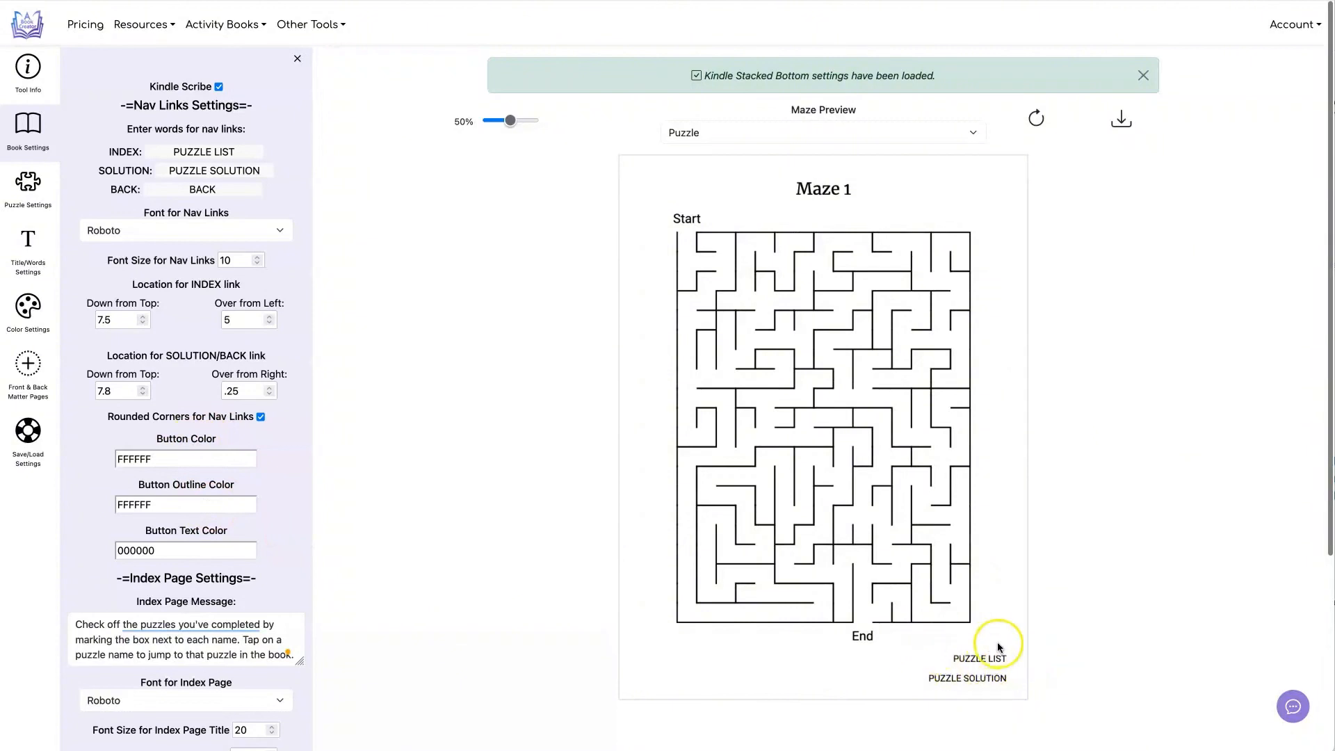
pyautogui.moveTo(941, 655)
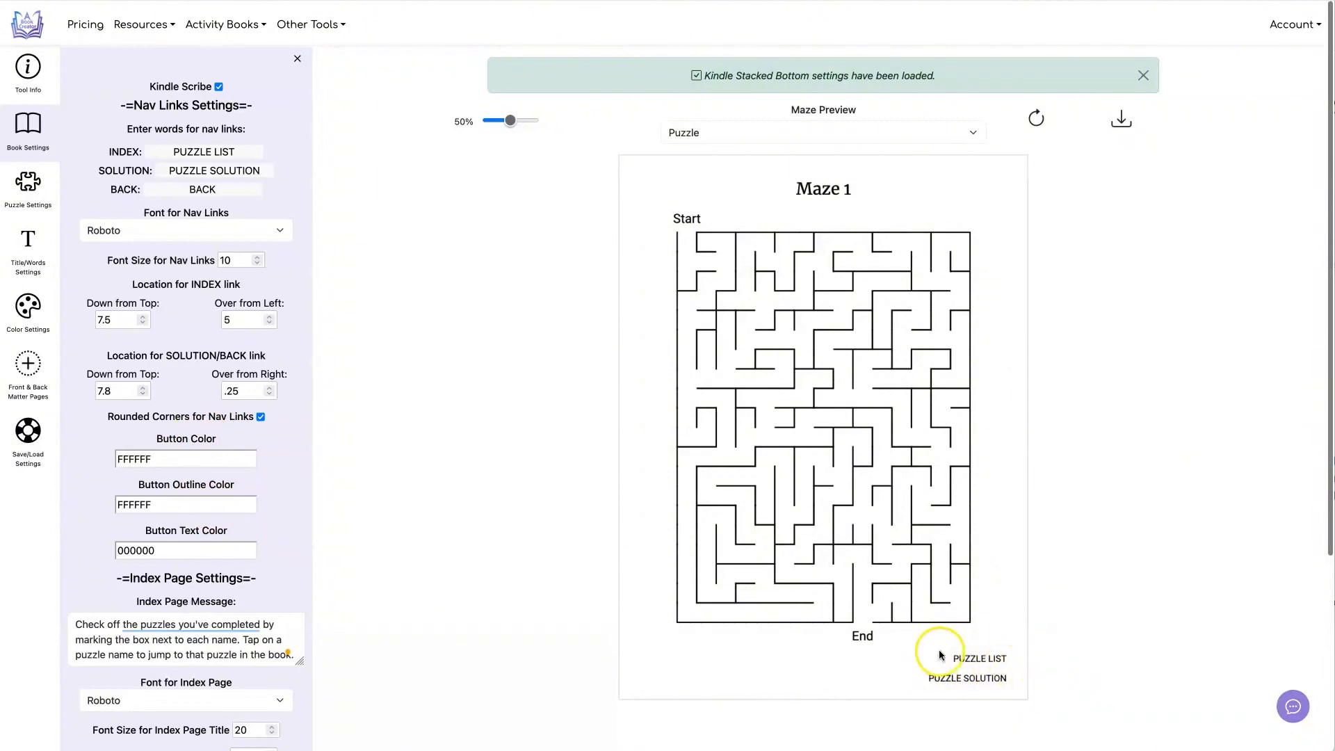
pyautogui.moveTo(1108, 492)
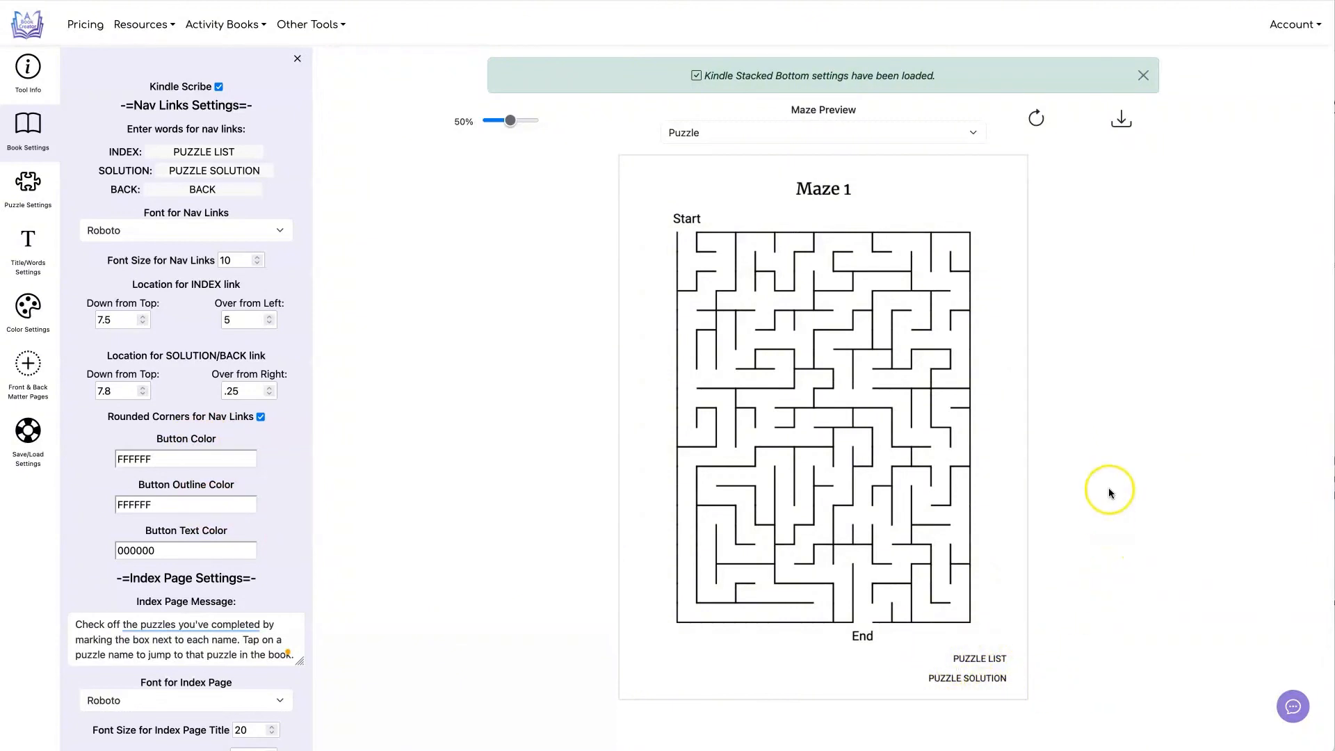
pyautogui.moveTo(1110, 484)
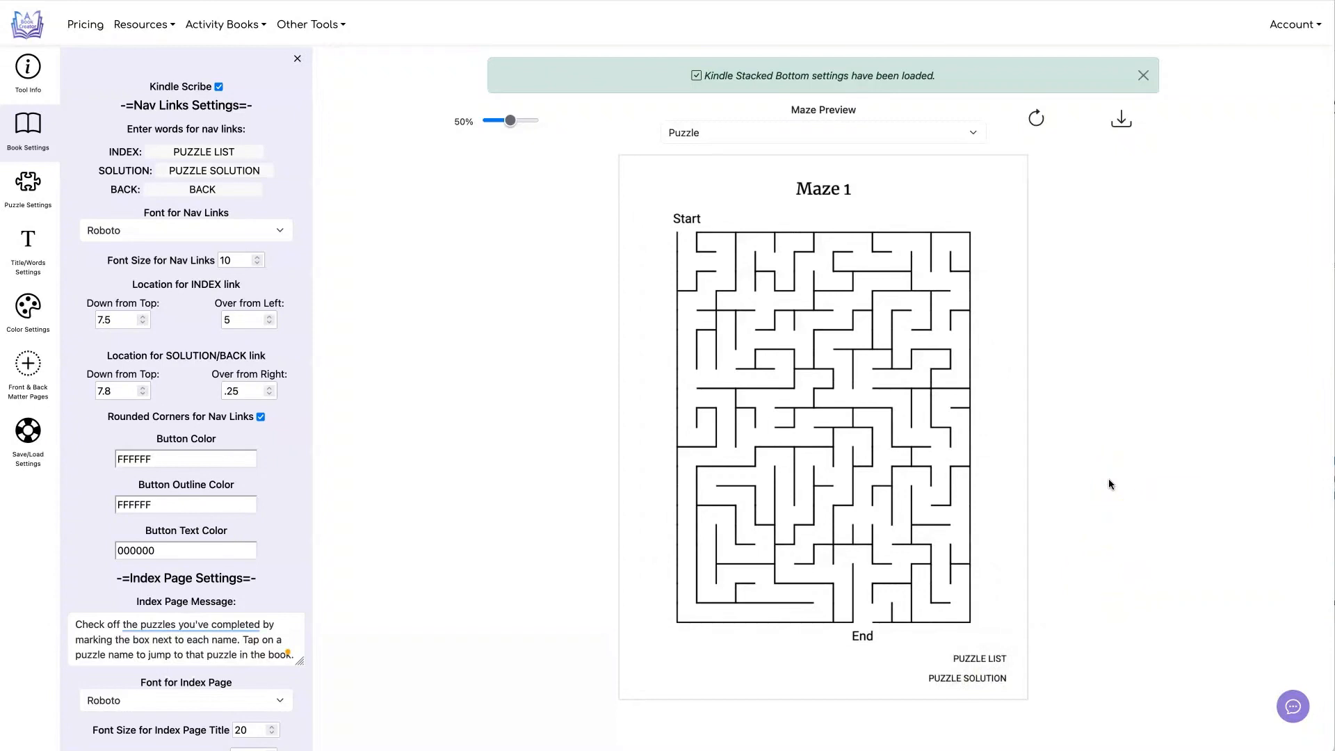